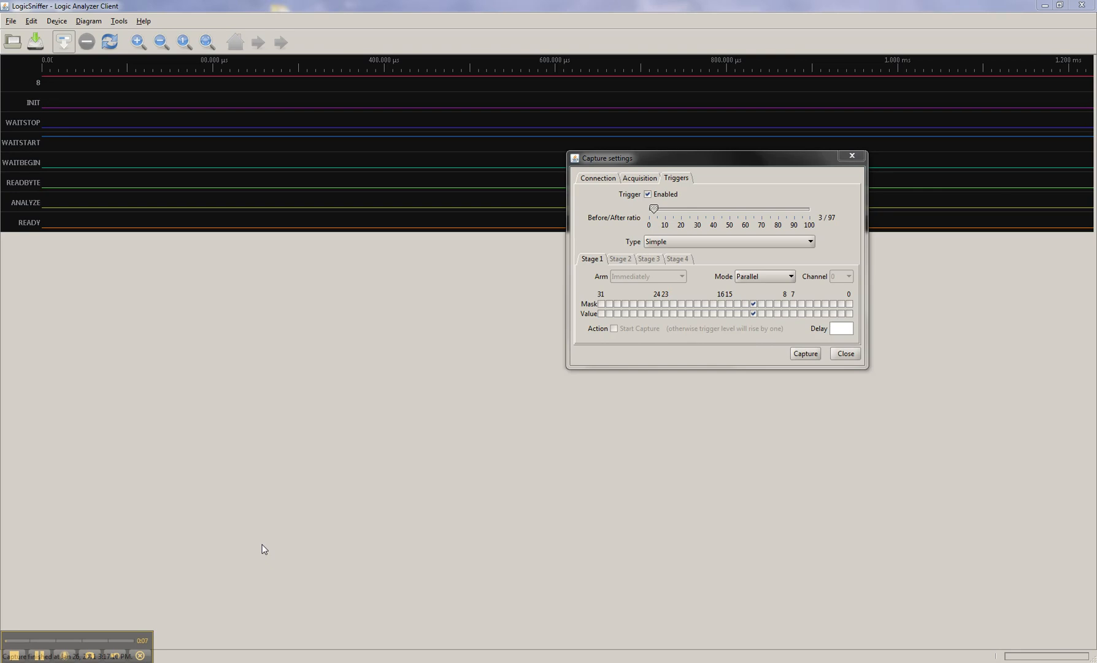
pyautogui.moveTo(643, 293)
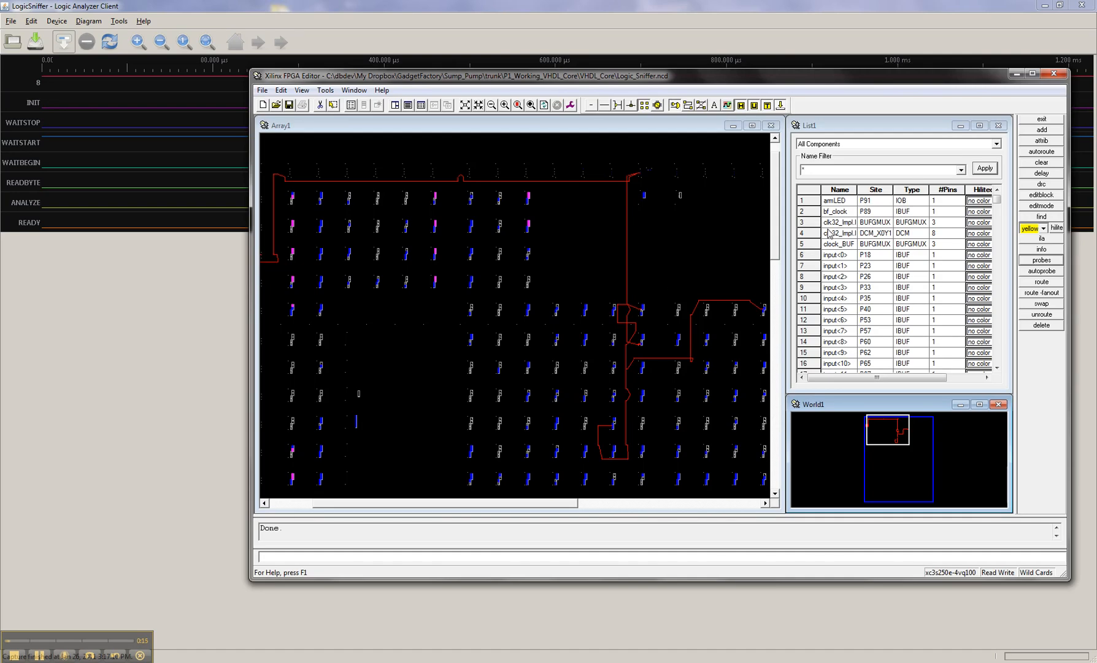
# Close the capture settings without capturing and cancel the pending capture
pyautogui.click(1041, 260)
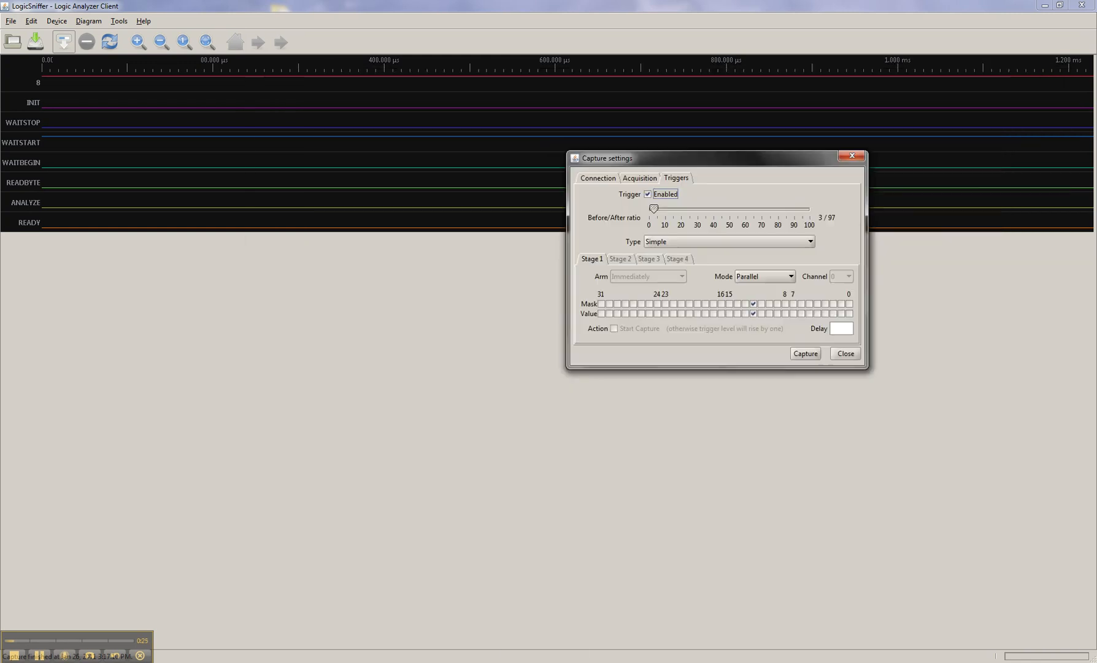
pyautogui.moveTo(644, 361)
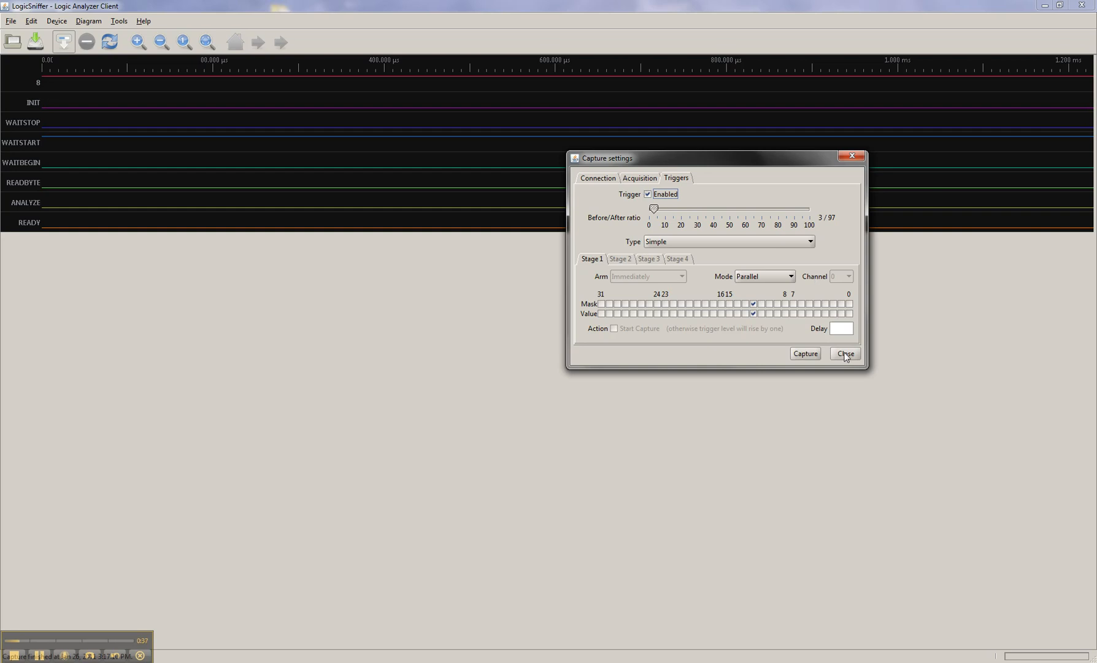
pyautogui.click(845, 354)
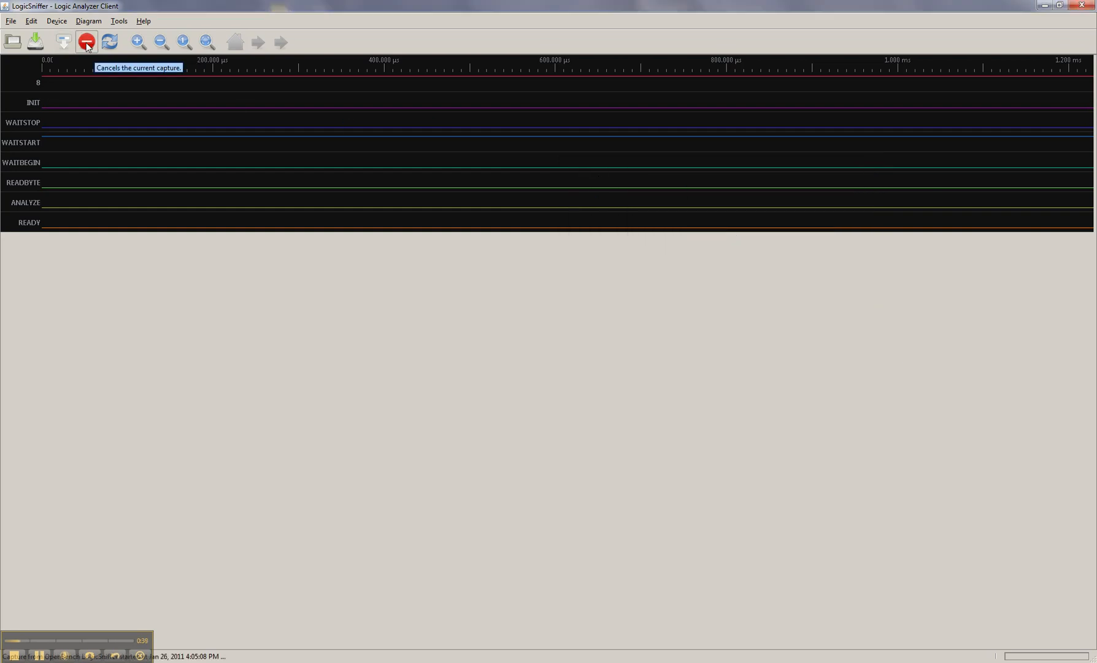
pyautogui.click(86, 43)
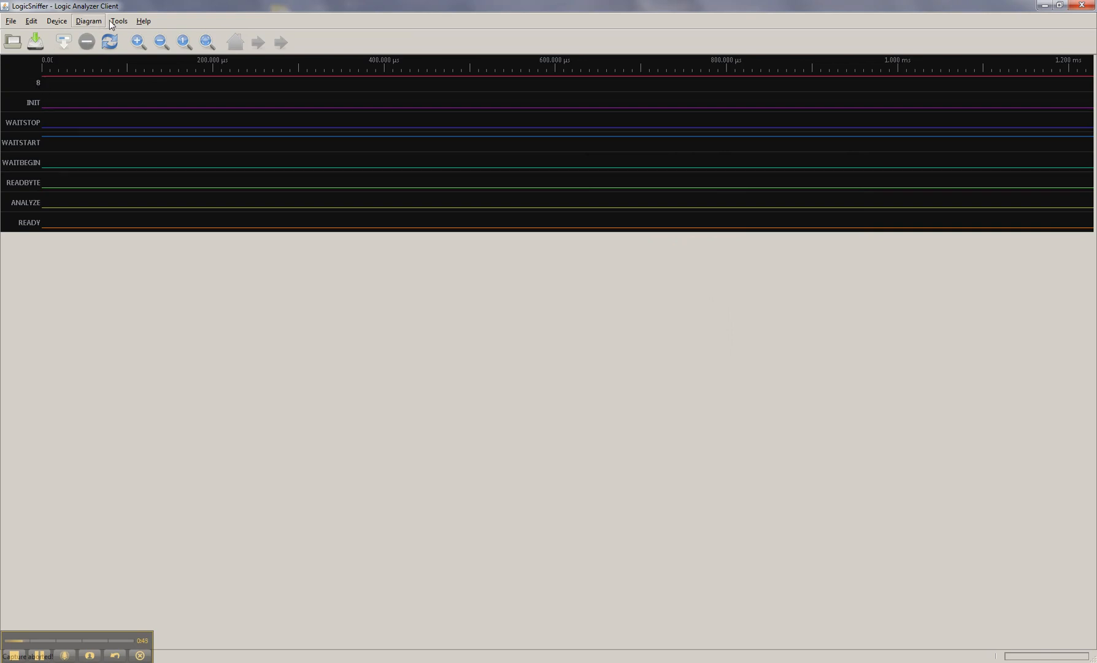
# Label channel 8 as 'rx' in Diagram labels, then reopen the capture settings
pyautogui.click(88, 21)
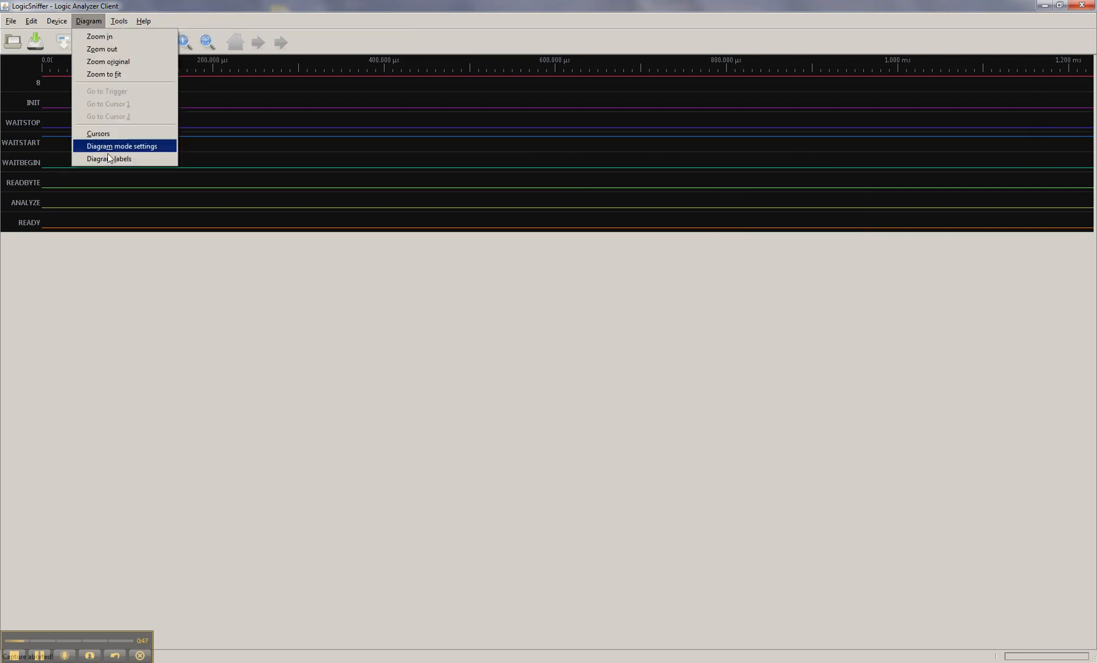
pyautogui.click(109, 158)
pyautogui.write('rx')
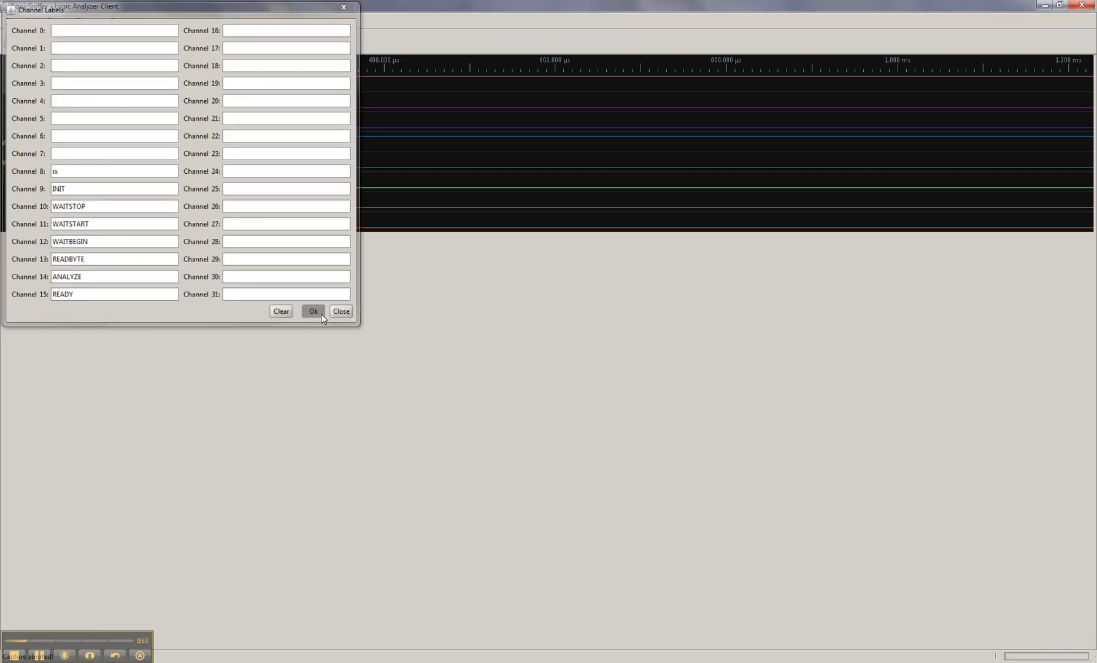
pyautogui.click(313, 311)
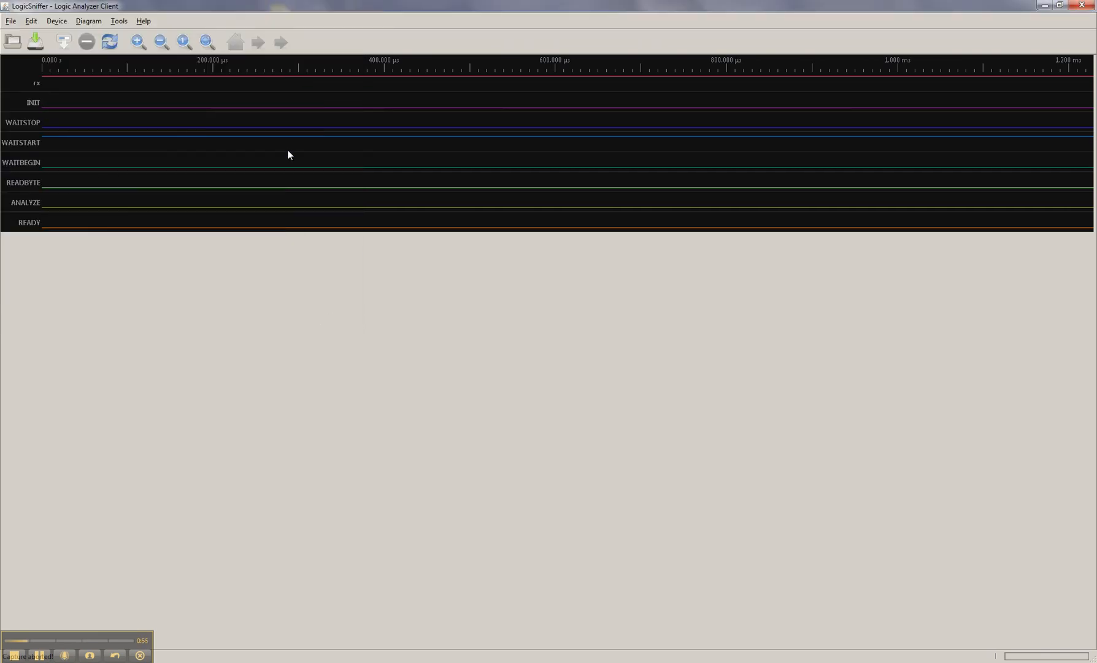
pyautogui.click(62, 42)
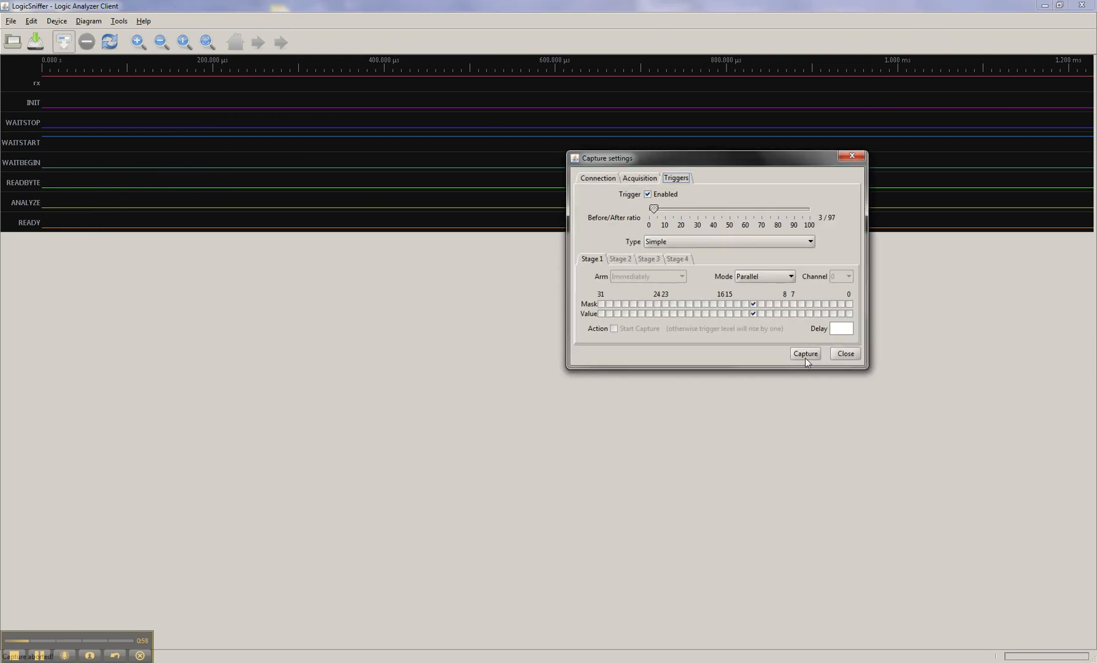
pyautogui.click(805, 354)
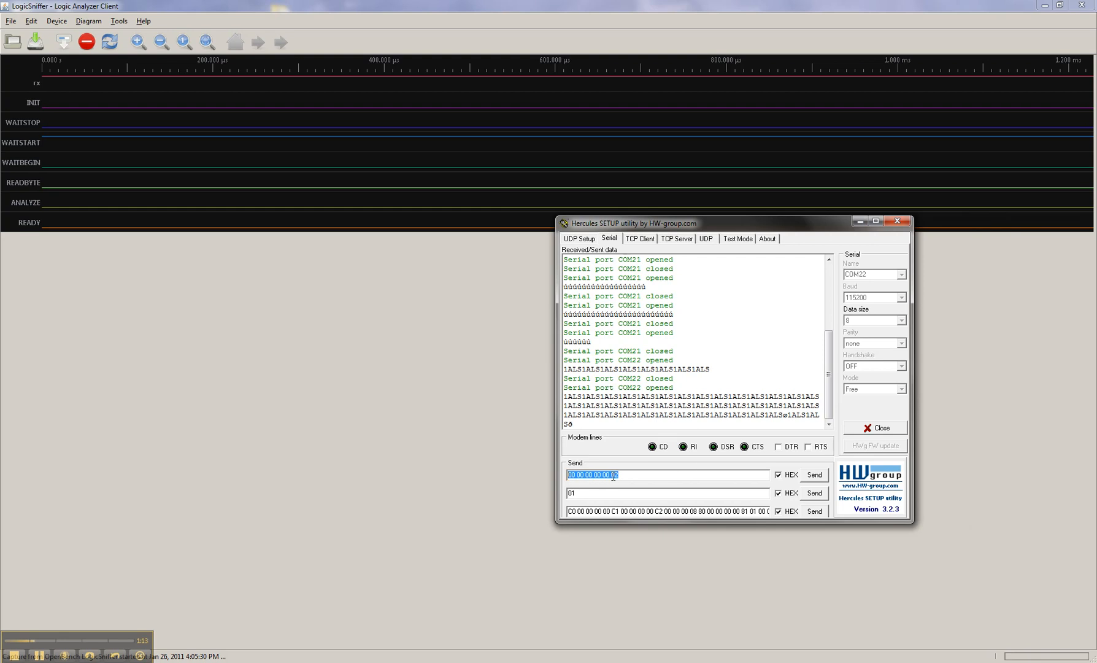
pyautogui.click(813, 474)
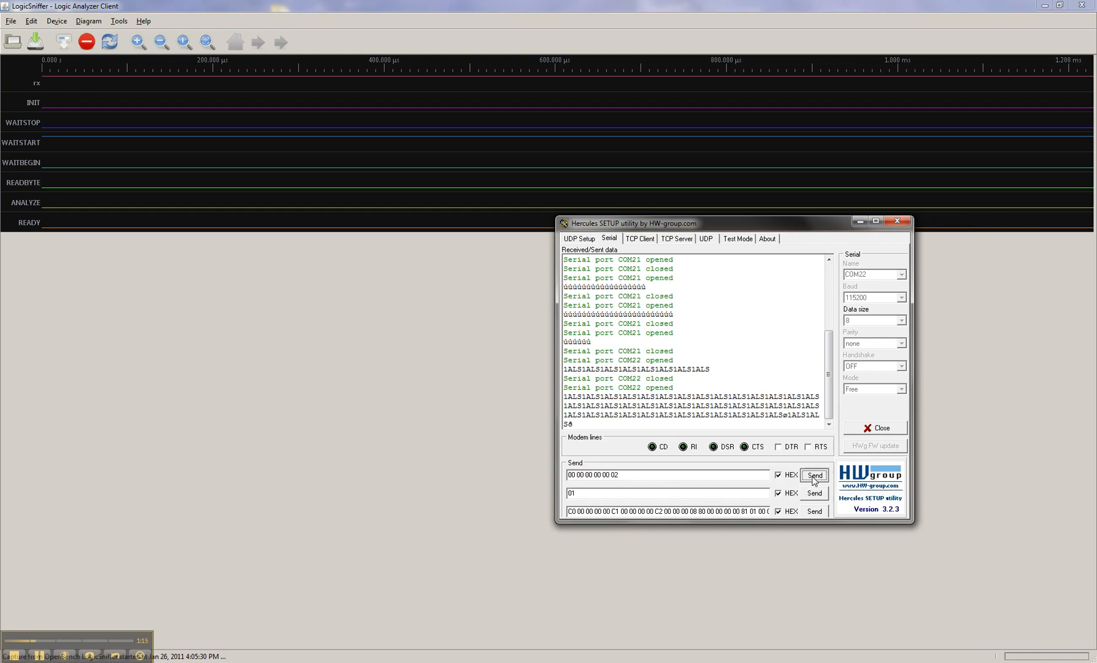
pyautogui.click(814, 475)
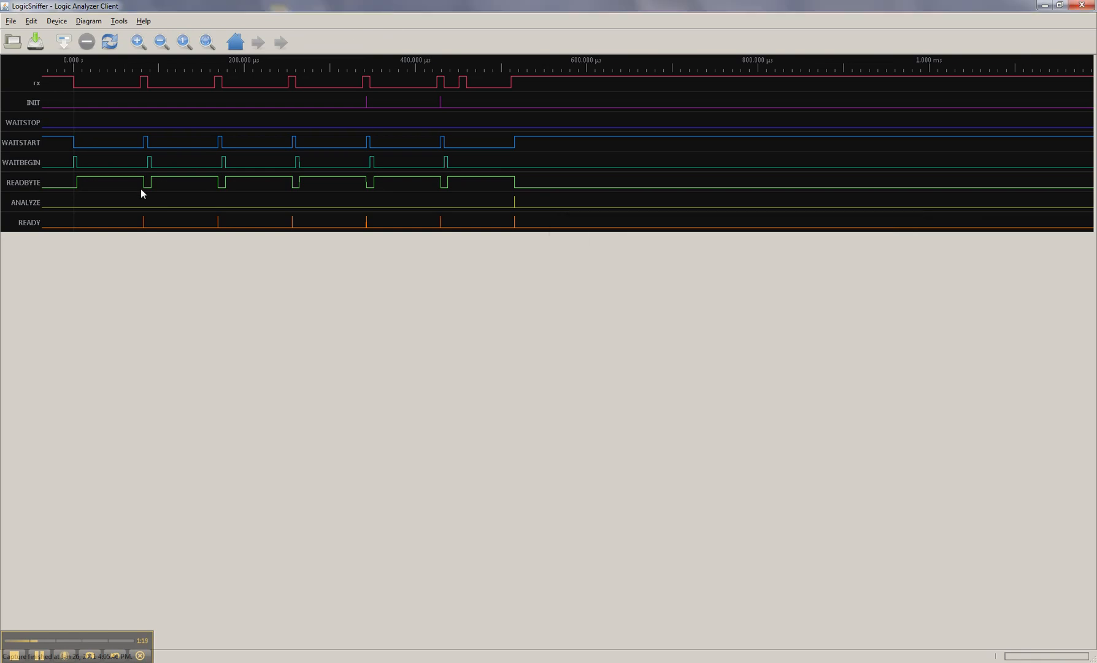
pyautogui.moveTo(92, 87)
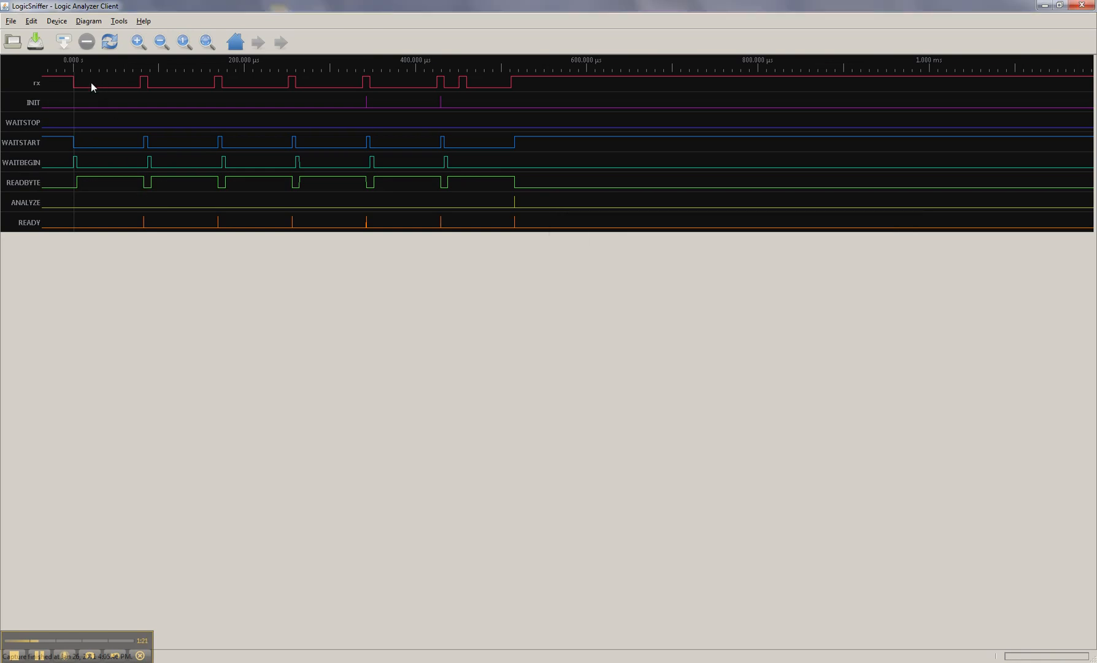
pyautogui.moveTo(105, 178)
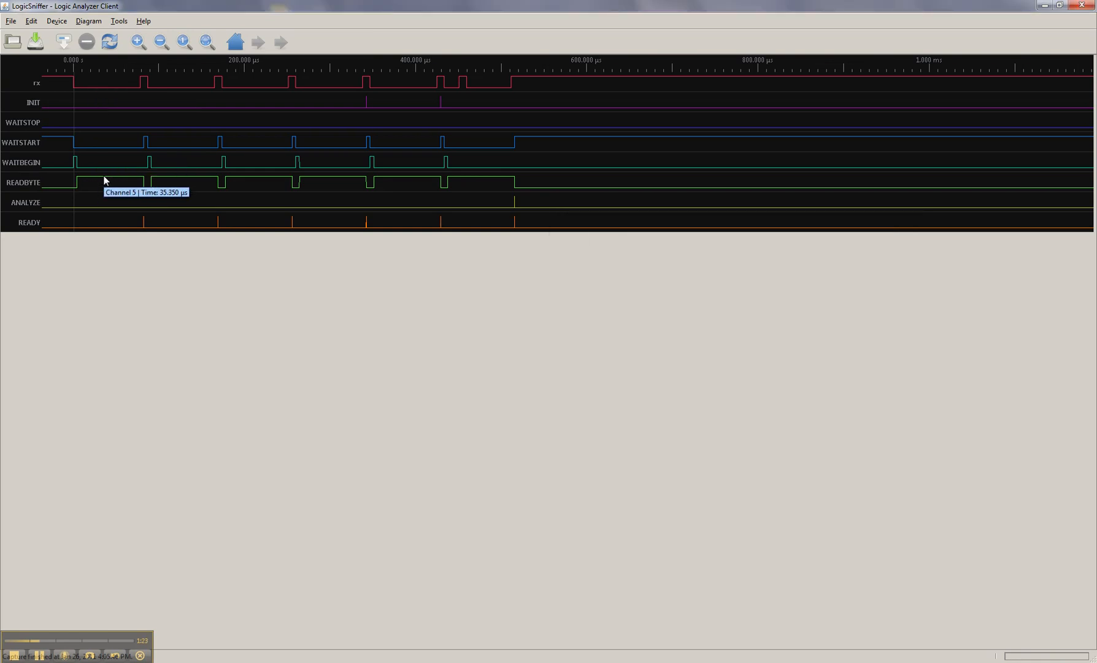
pyautogui.moveTo(111, 191)
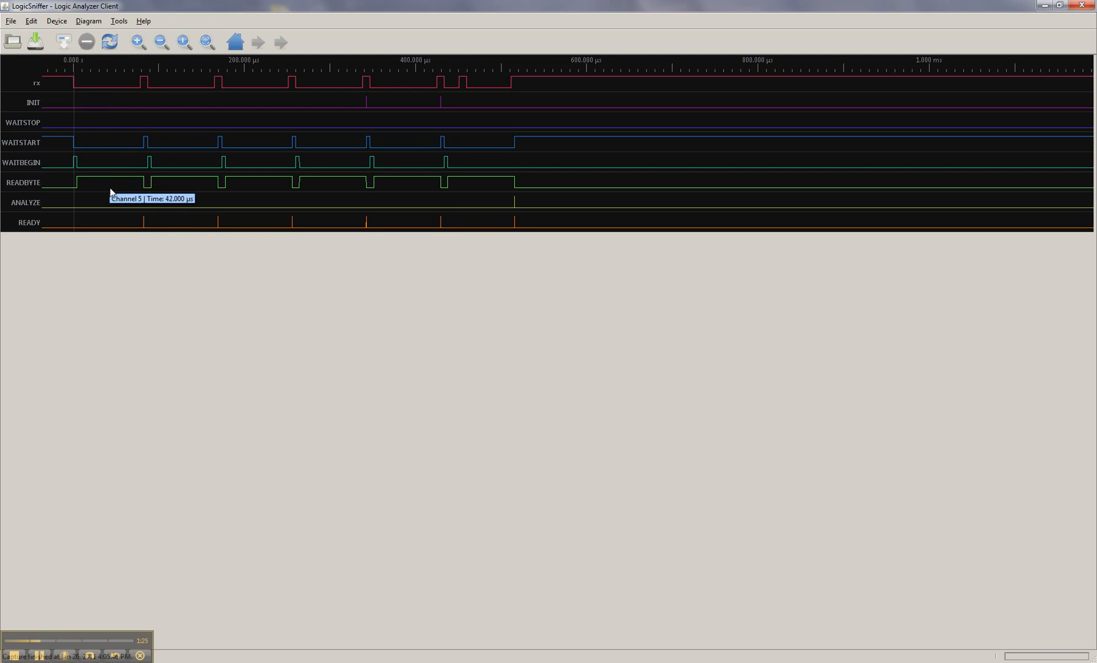
pyautogui.moveTo(247, 180)
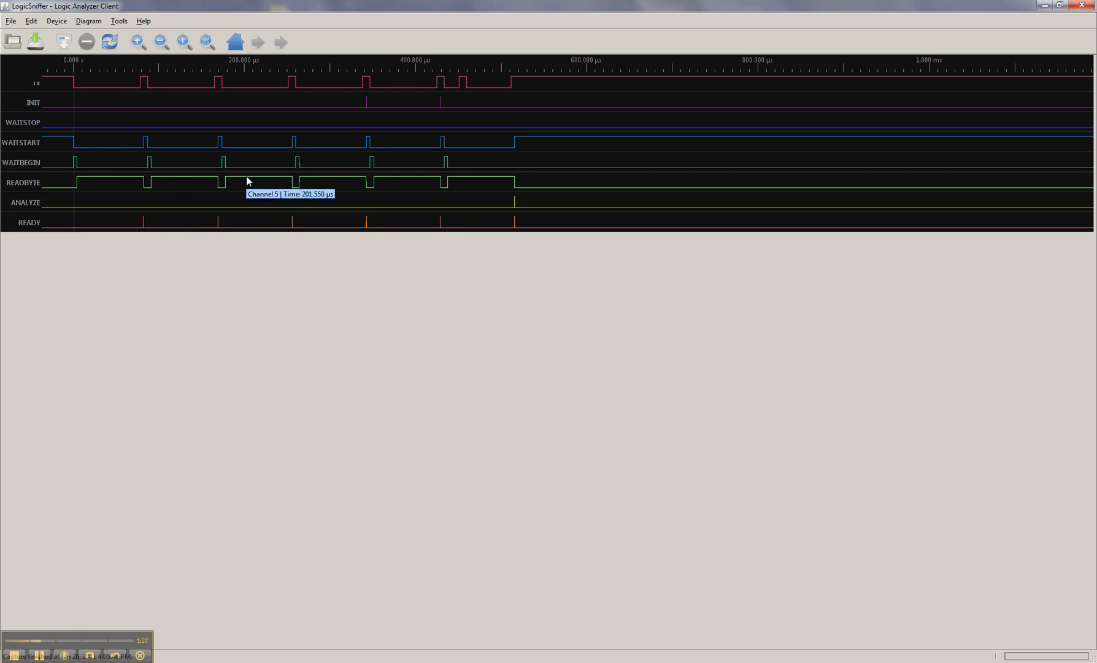
pyautogui.moveTo(462, 178)
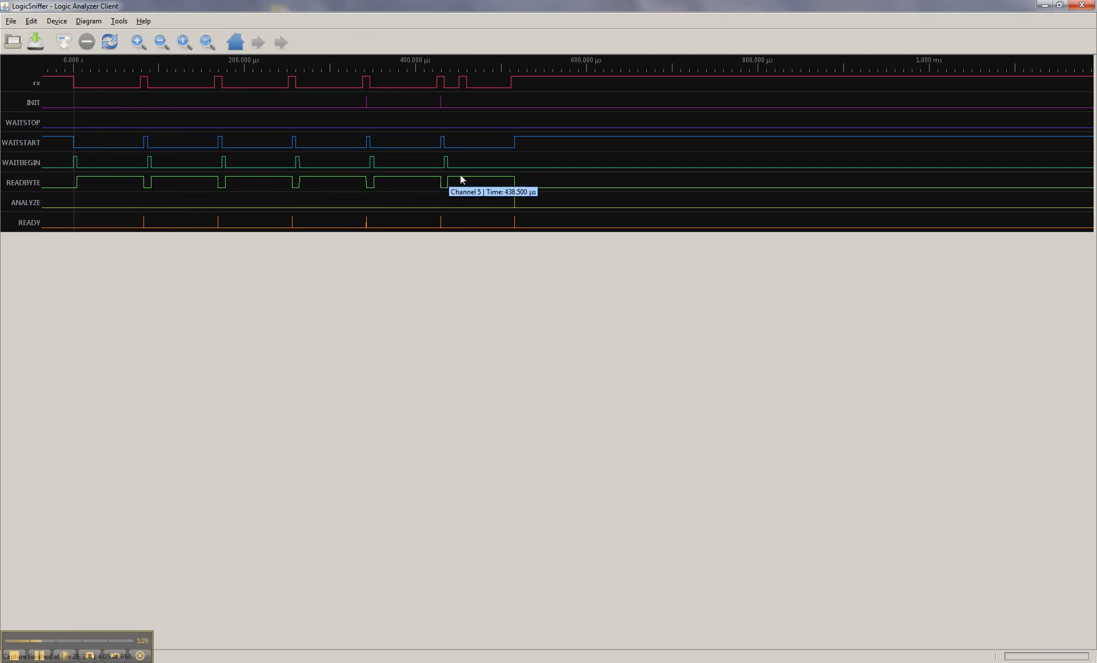
pyautogui.moveTo(142, 114)
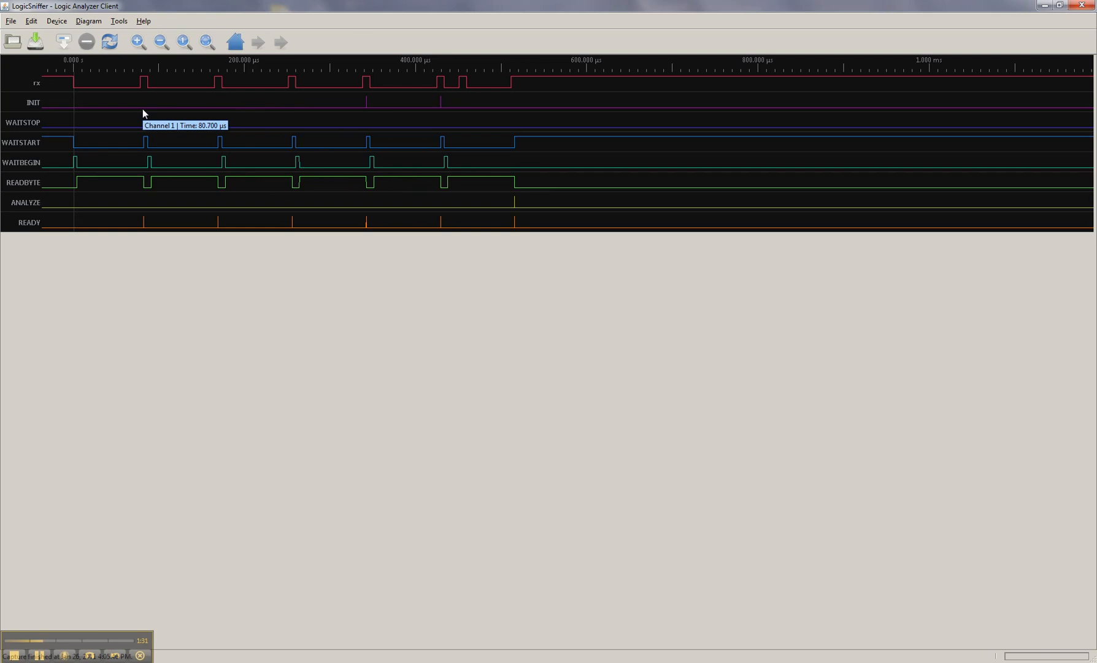
pyautogui.moveTo(102, 90)
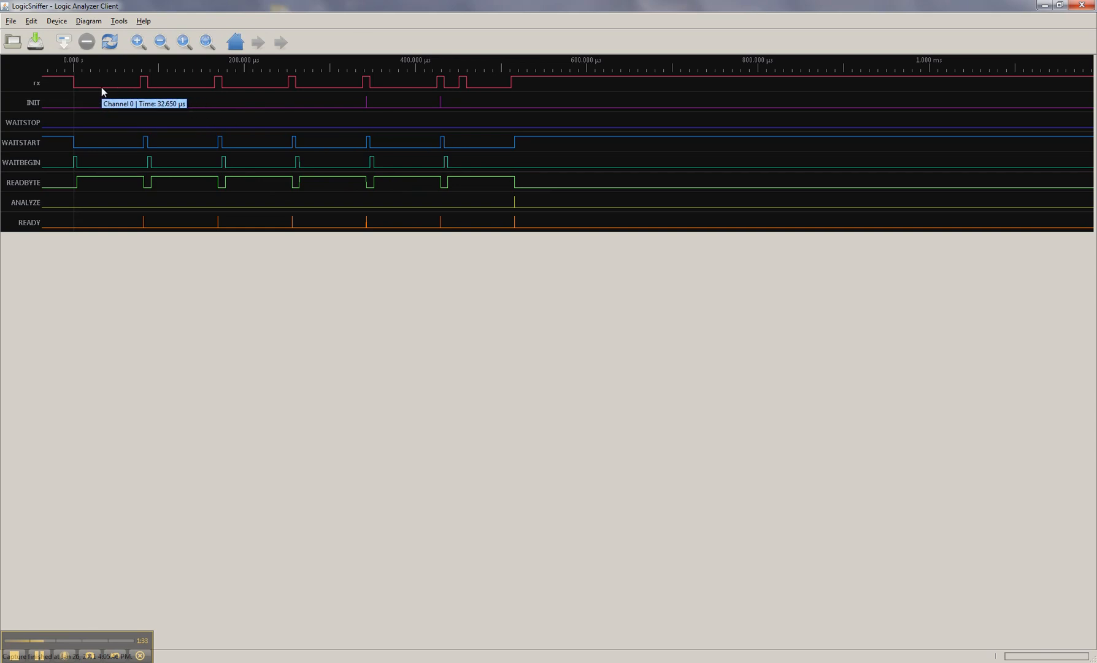
pyautogui.moveTo(115, 99)
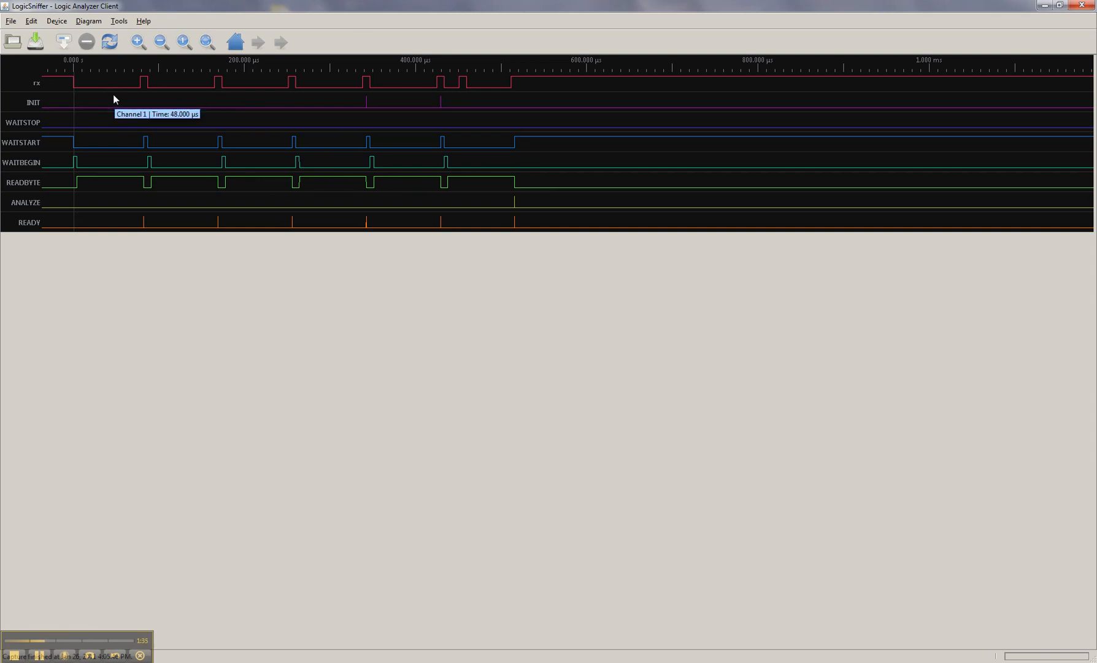
pyautogui.moveTo(219, 97)
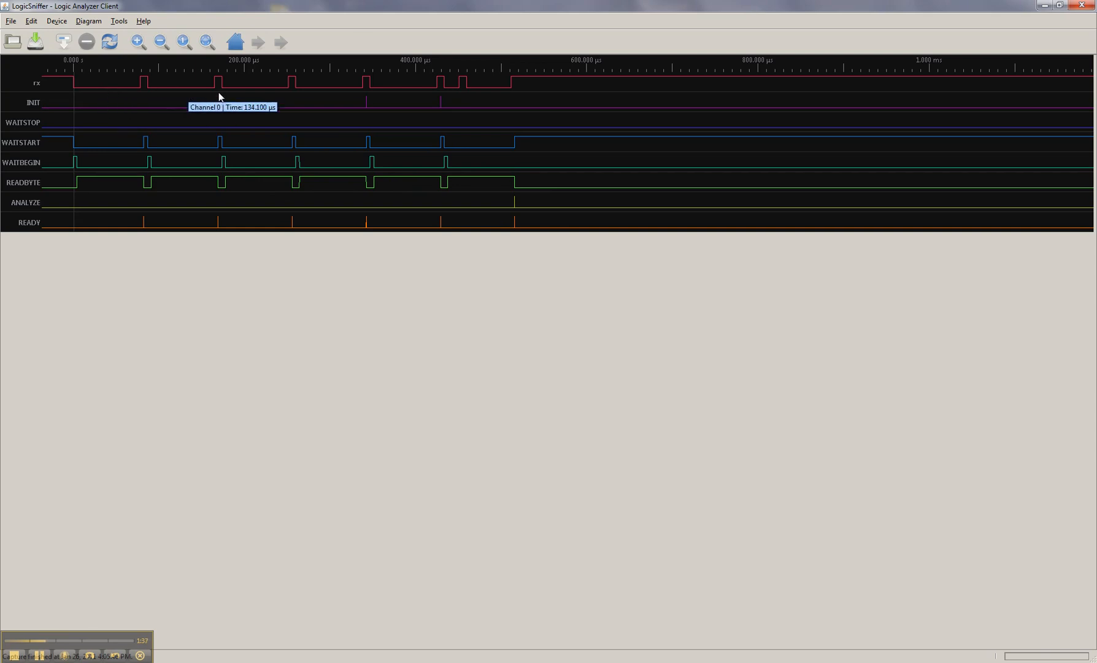
pyautogui.moveTo(380, 96)
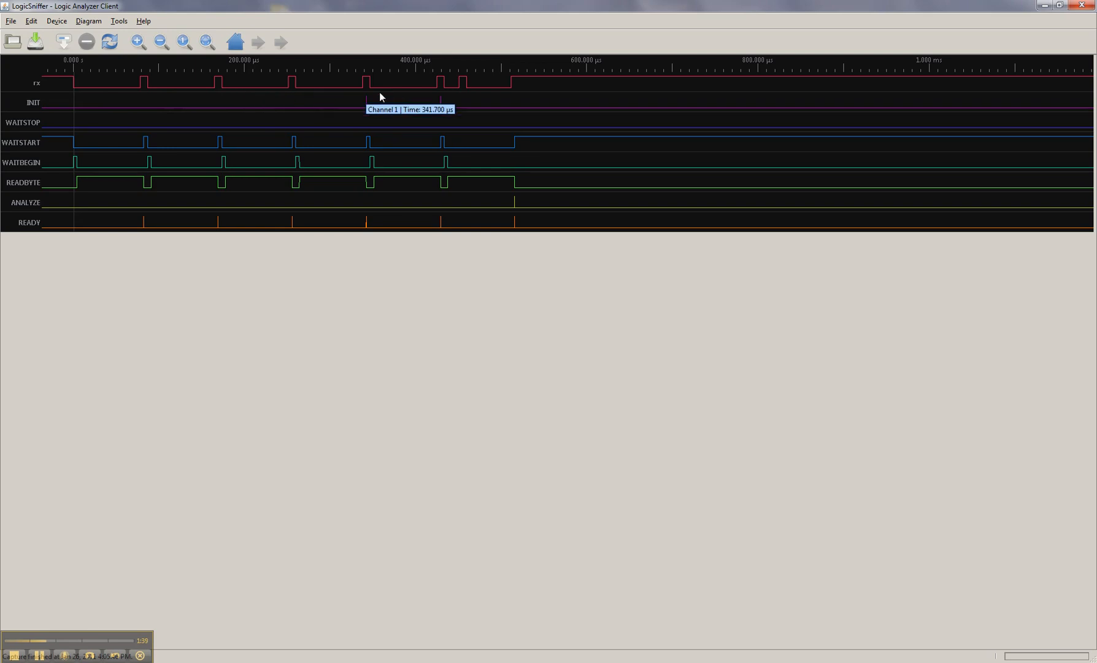
pyautogui.moveTo(399, 87)
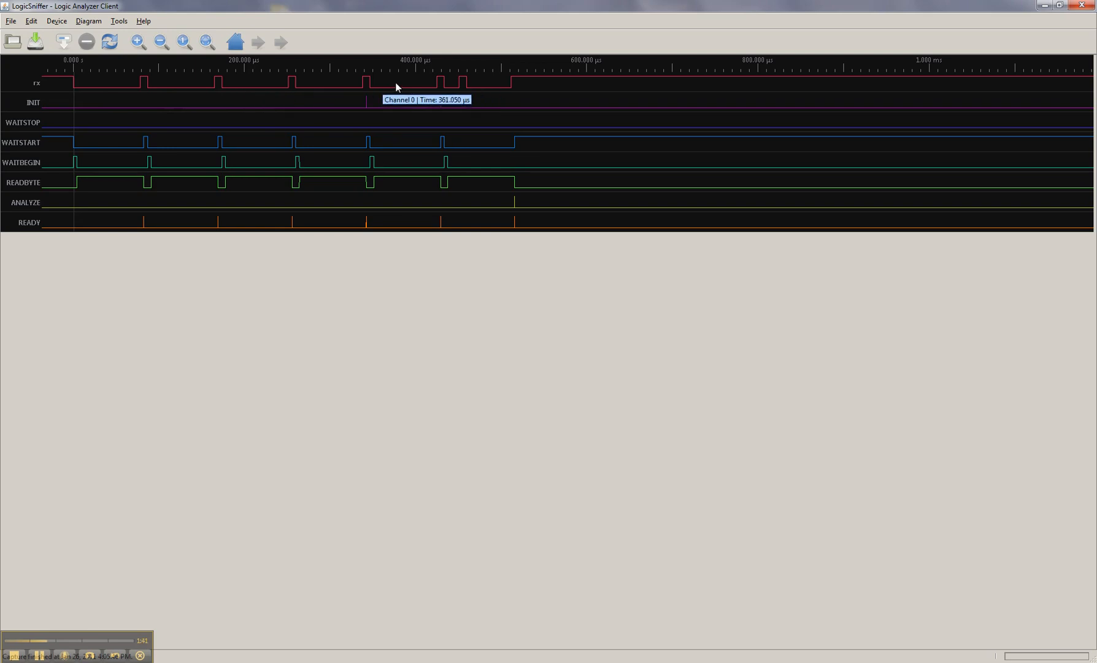
pyautogui.moveTo(455, 92)
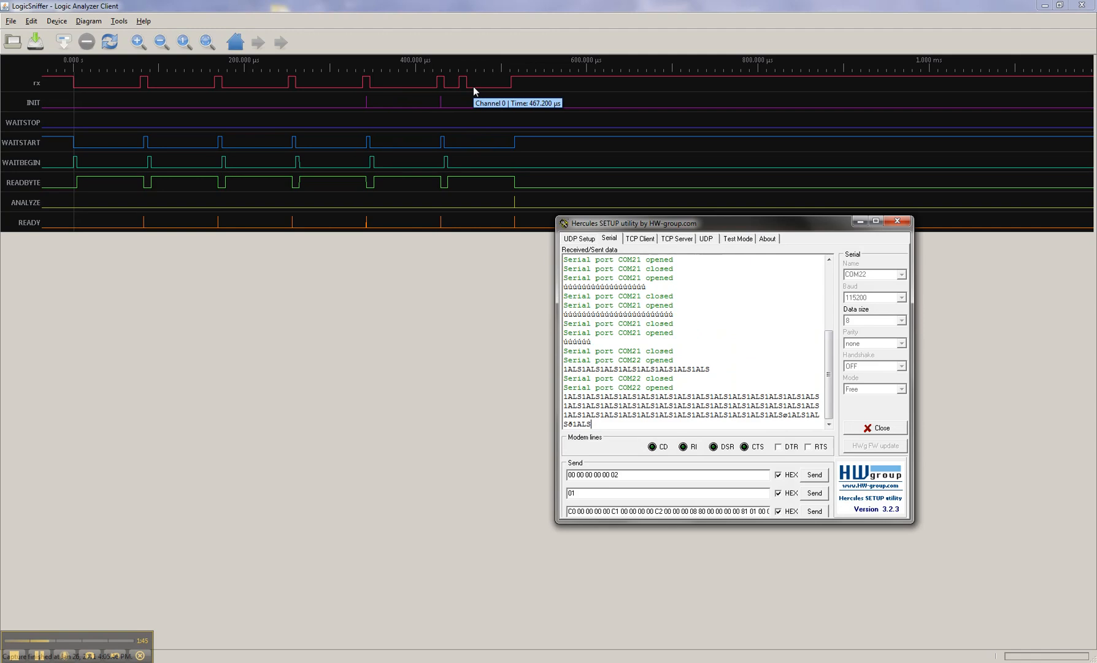
pyautogui.moveTo(494, 104)
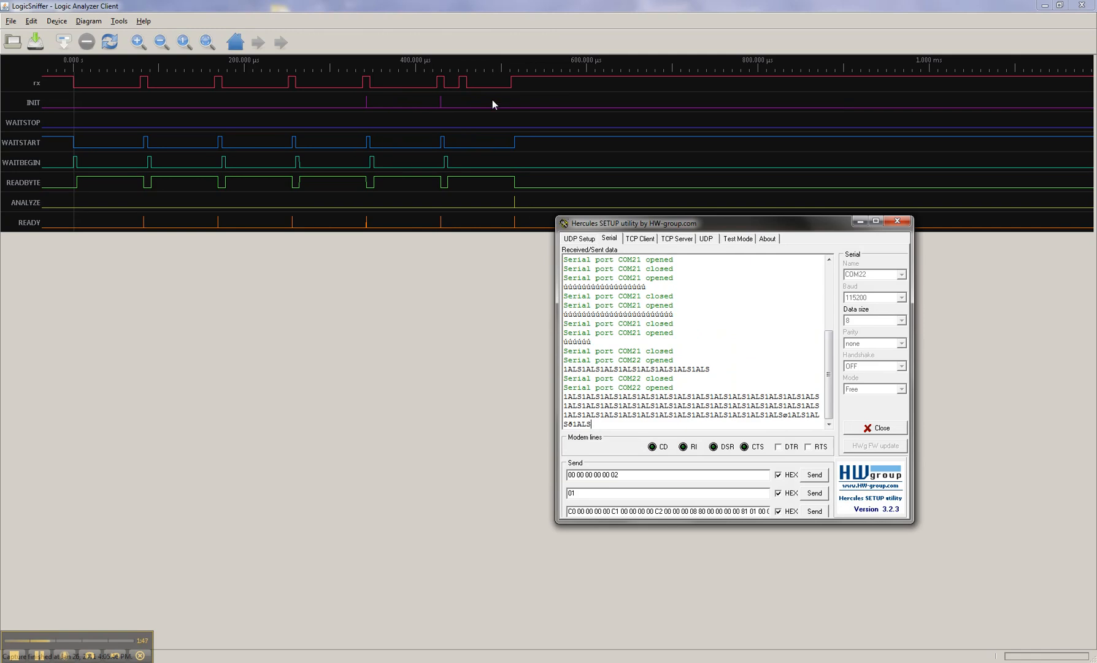
# Bring LogicSniffer in front of Hercules to show the captured rx pulses
pyautogui.click(896, 221)
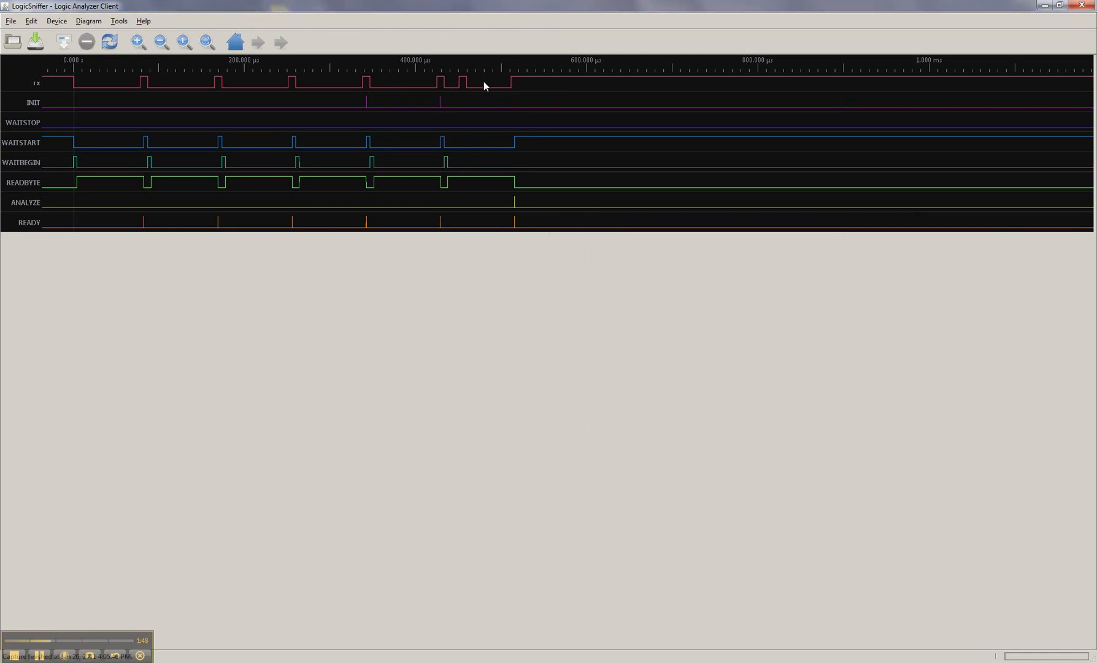
pyautogui.moveTo(455, 86)
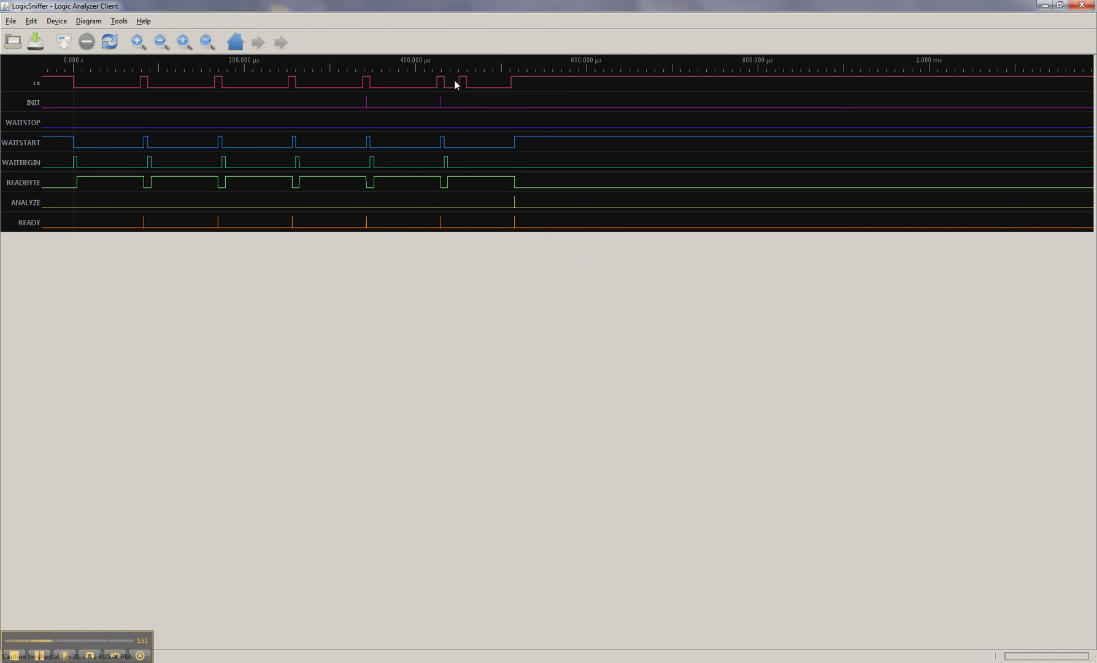
# Run UART analysis on channel 8 with TxD unused, decoding 0xD0 at 19200 baud, then close
pyautogui.click(122, 21)
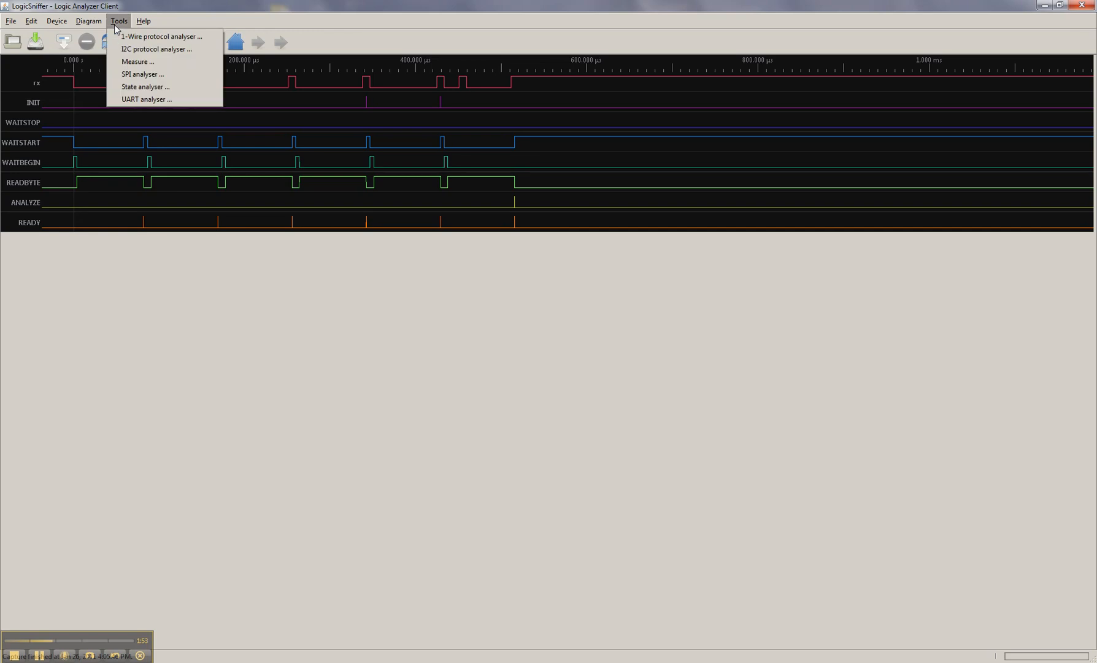
pyautogui.moveTo(145, 99)
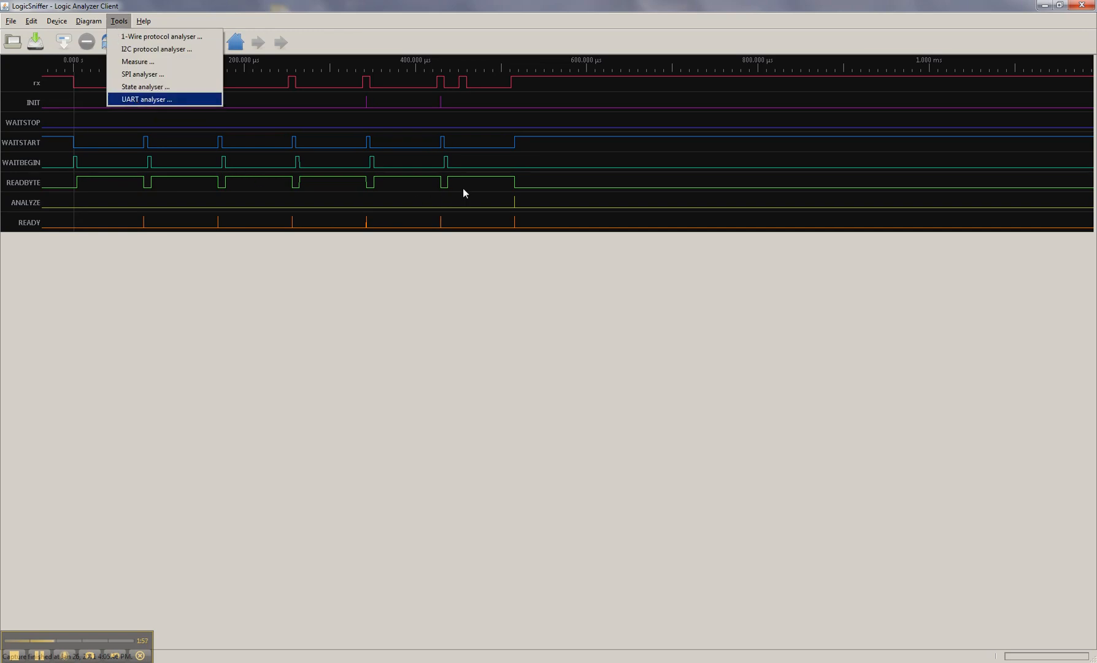
pyautogui.moveTo(161, 105)
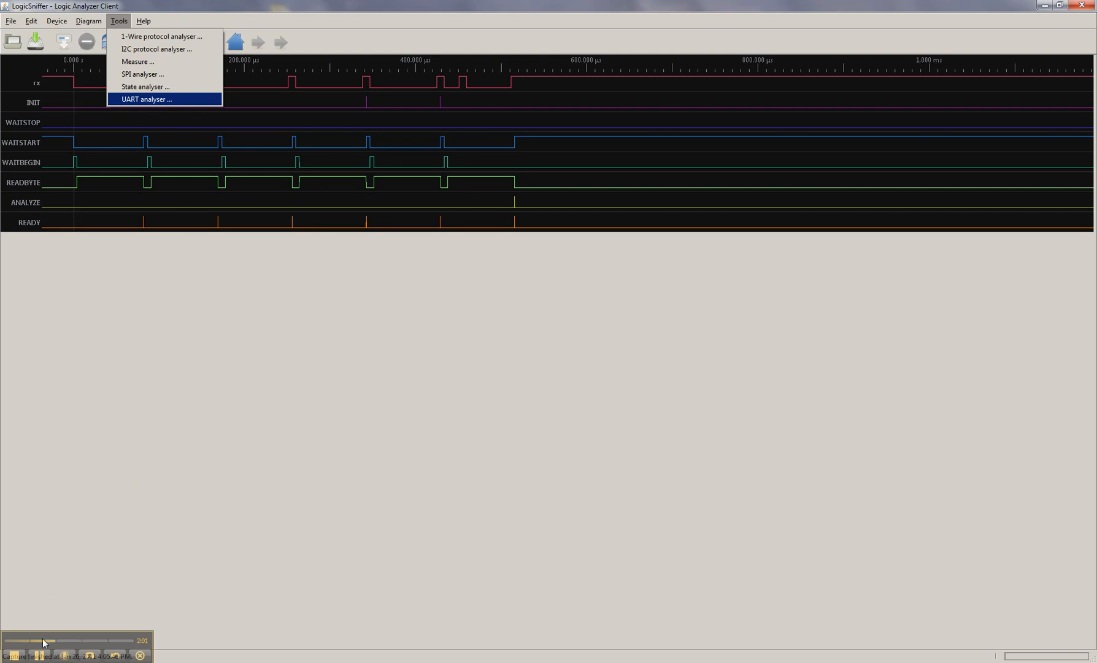
pyautogui.click(145, 99)
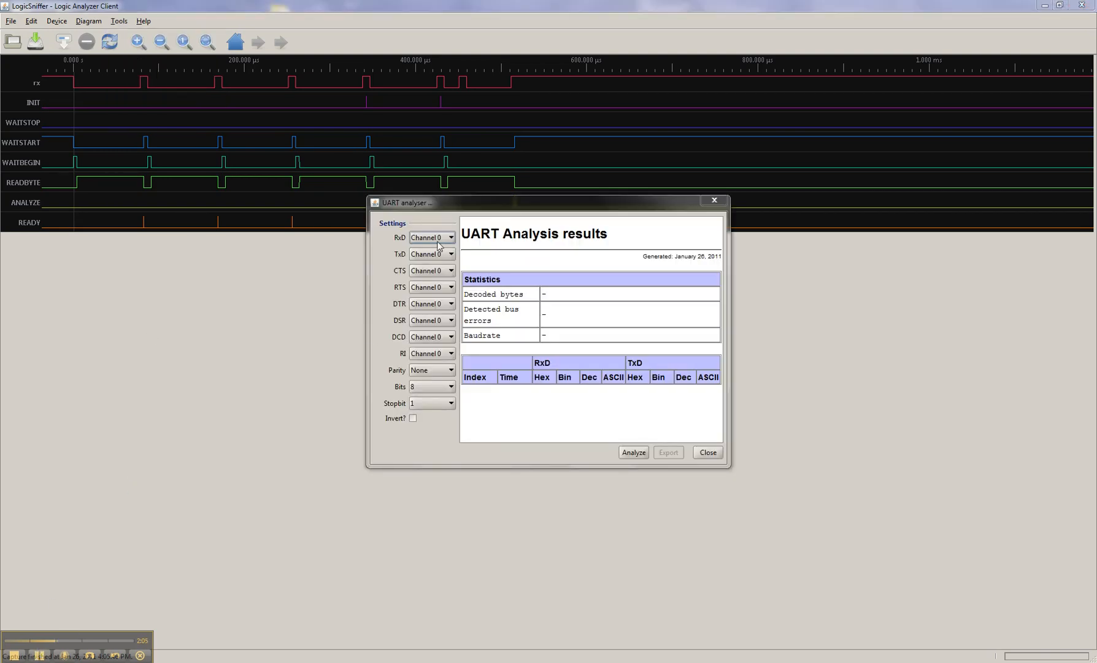
pyautogui.click(450, 270)
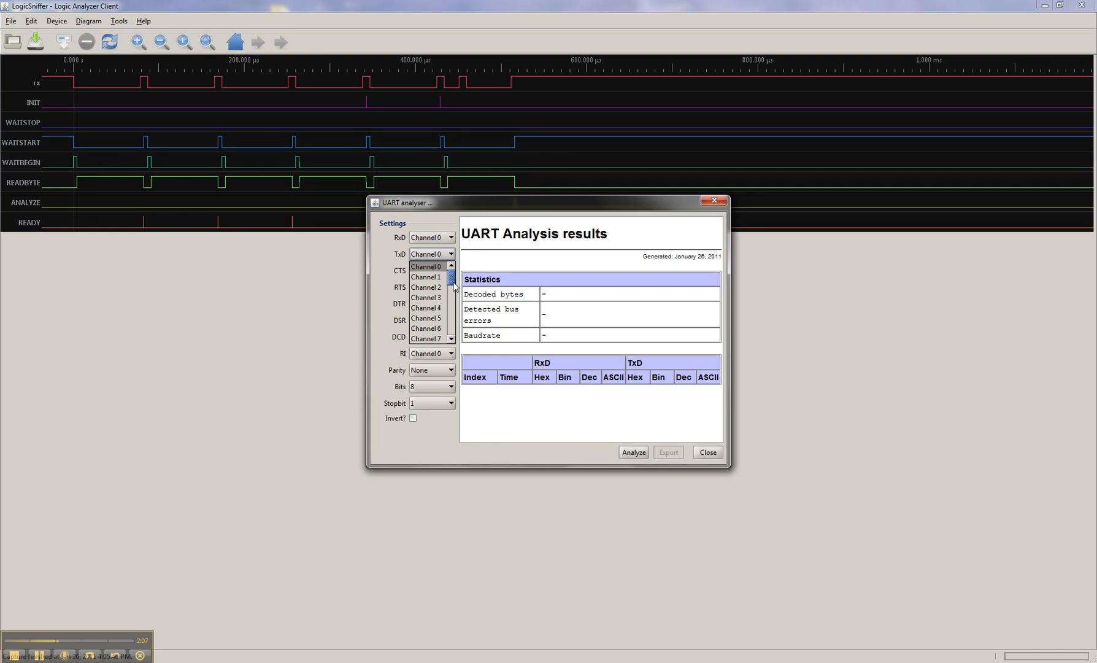
pyautogui.click(427, 267)
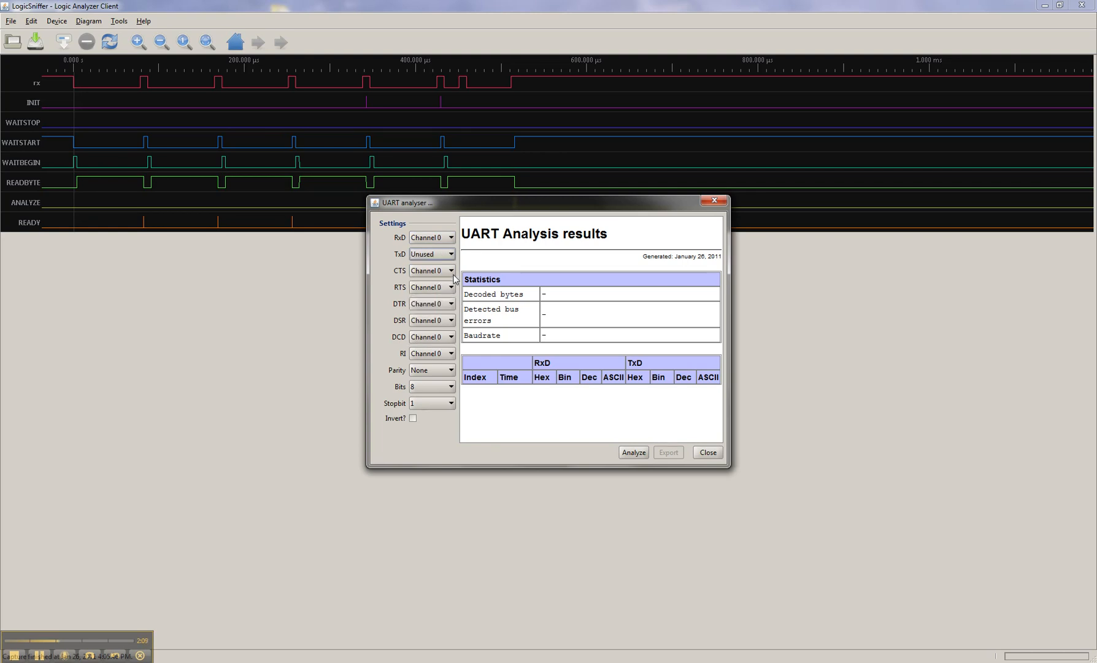
pyautogui.moveTo(504, 422)
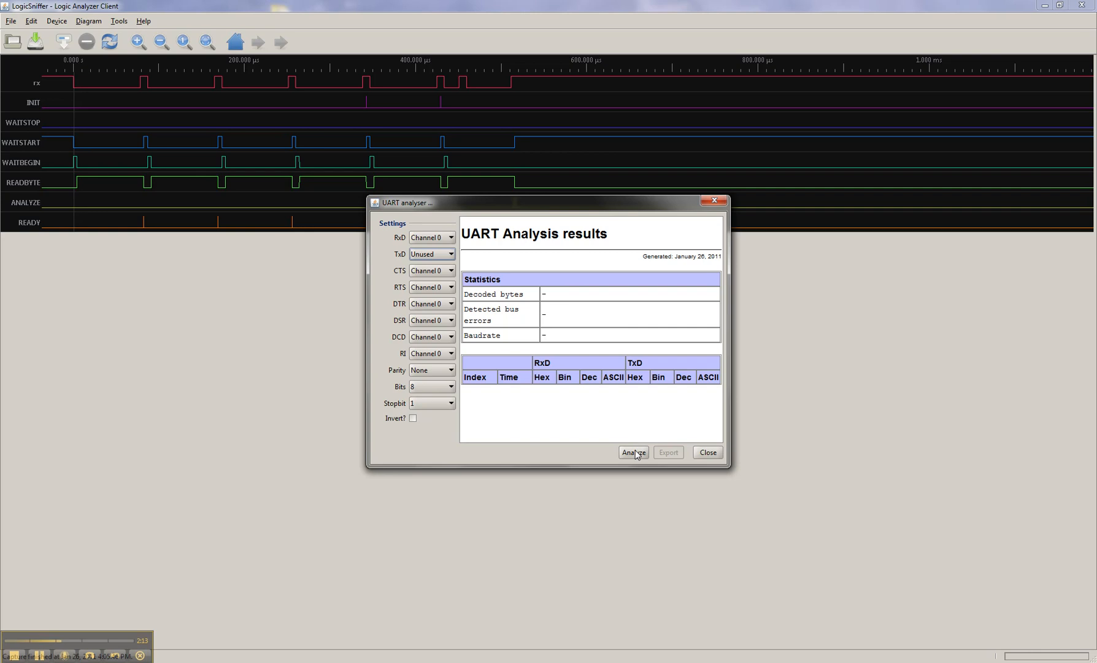
pyautogui.click(634, 452)
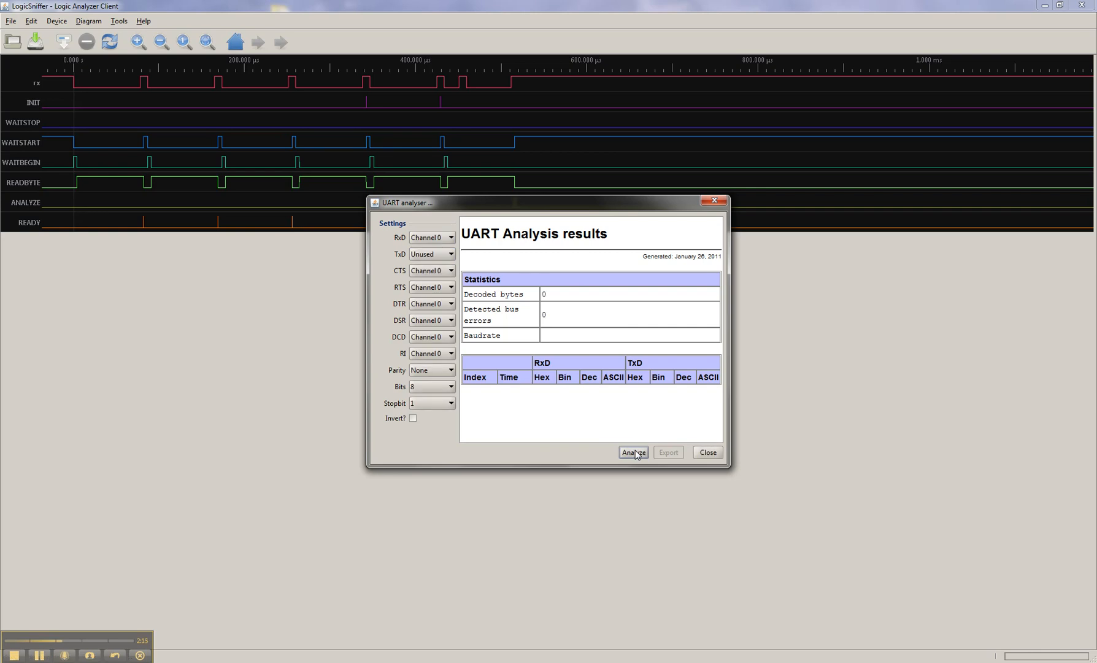
pyautogui.moveTo(253, 553)
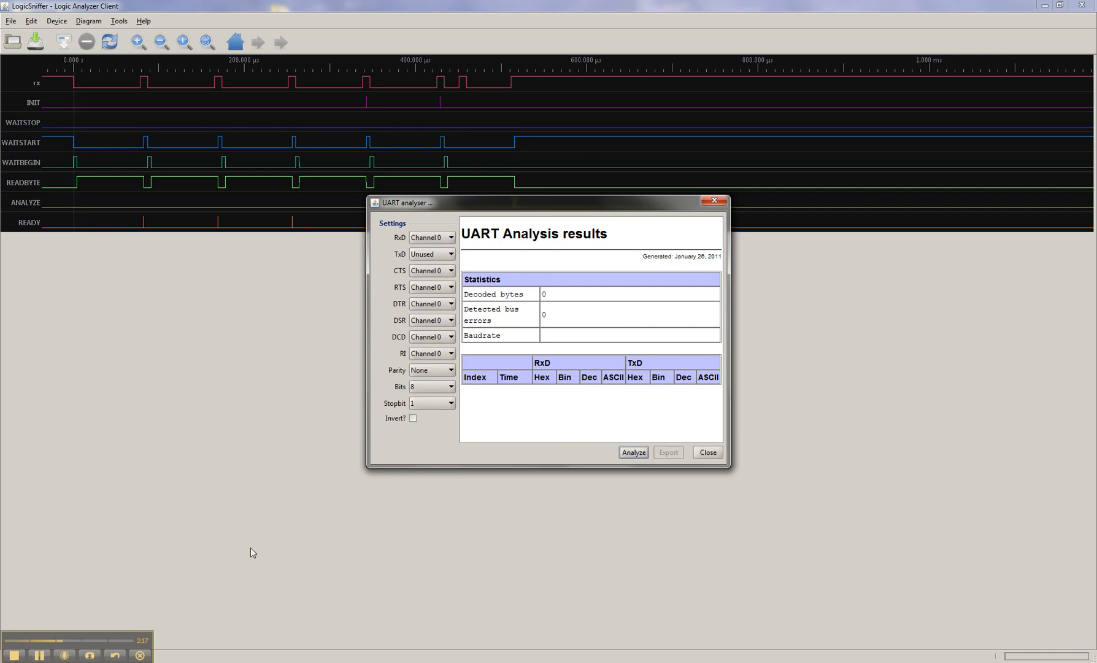
pyautogui.click(633, 452)
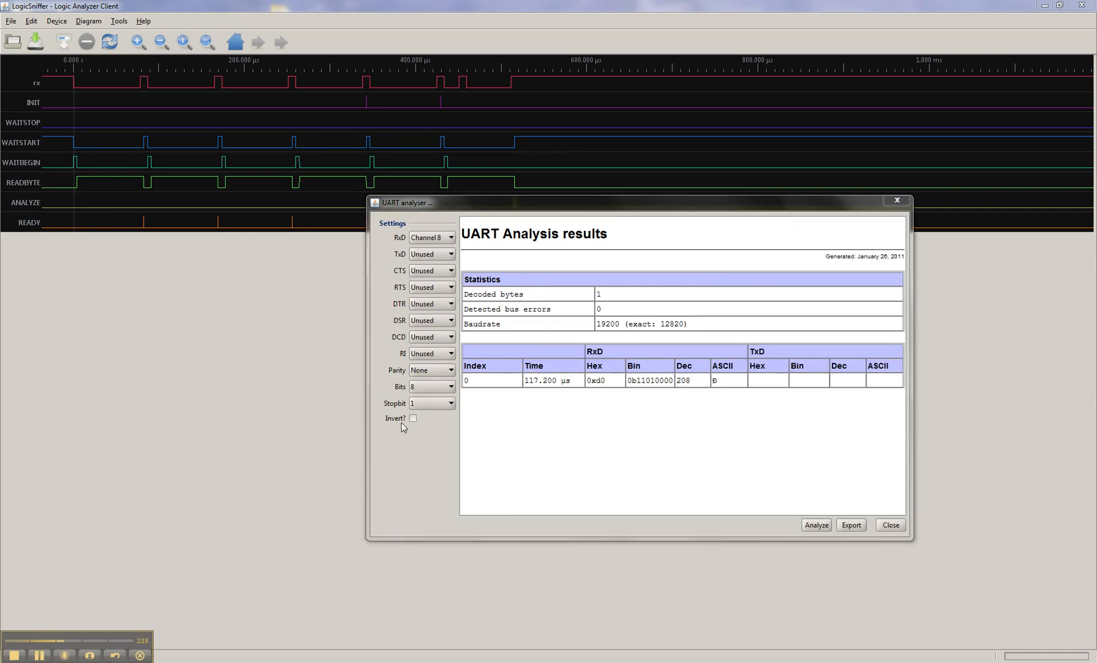
pyautogui.moveTo(724, 338)
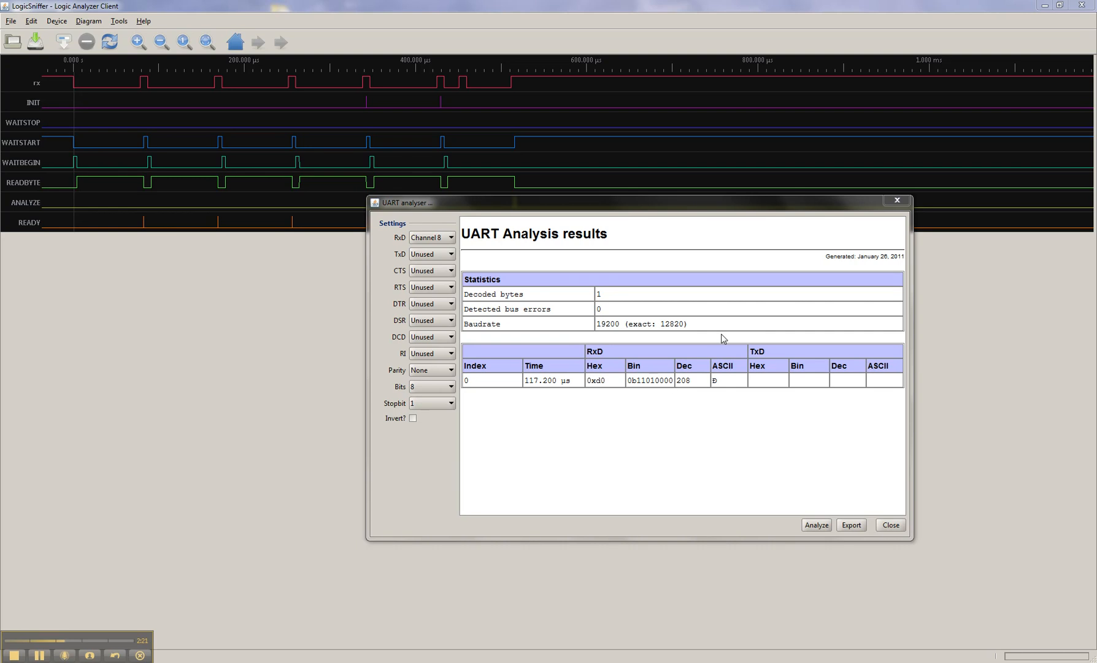
pyautogui.moveTo(853, 504)
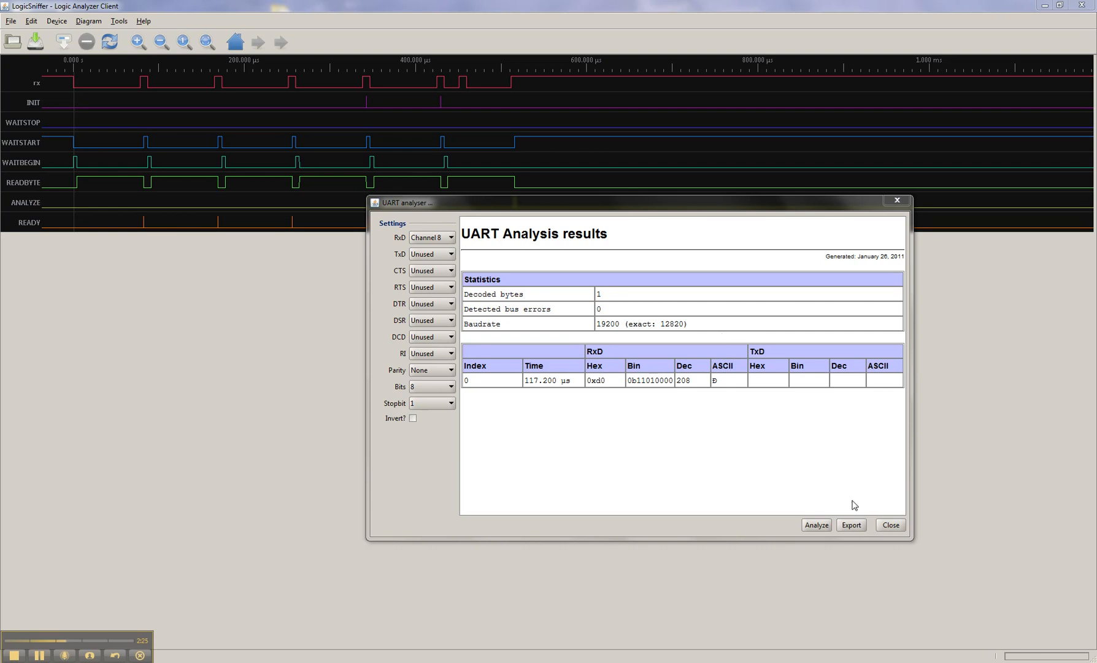
pyautogui.click(890, 525)
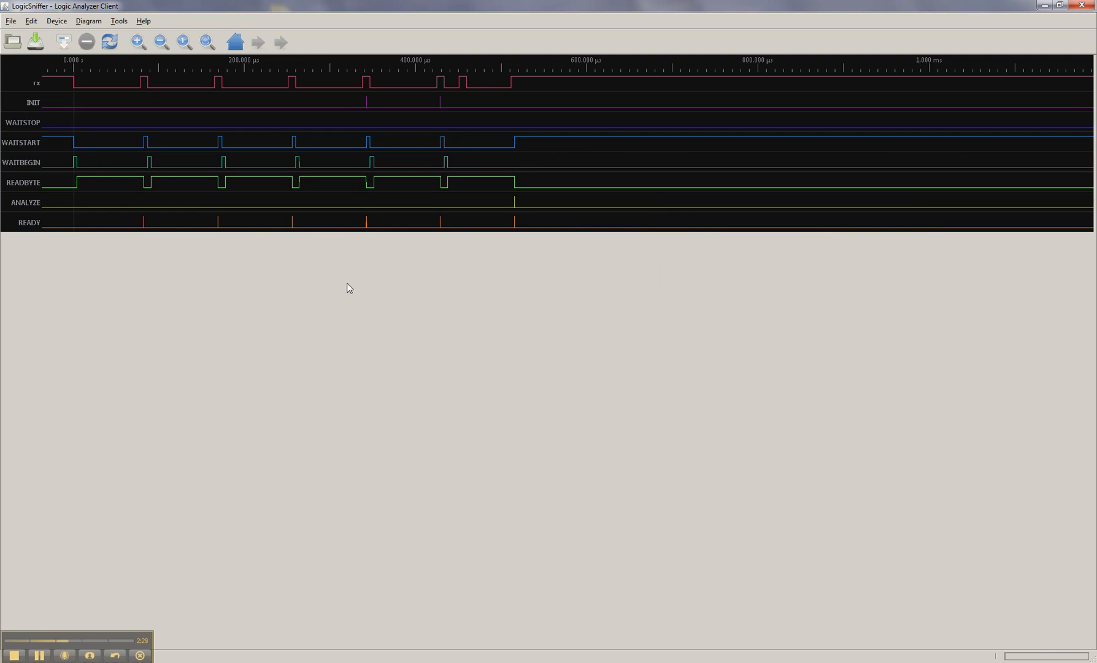
pyautogui.moveTo(206, 161)
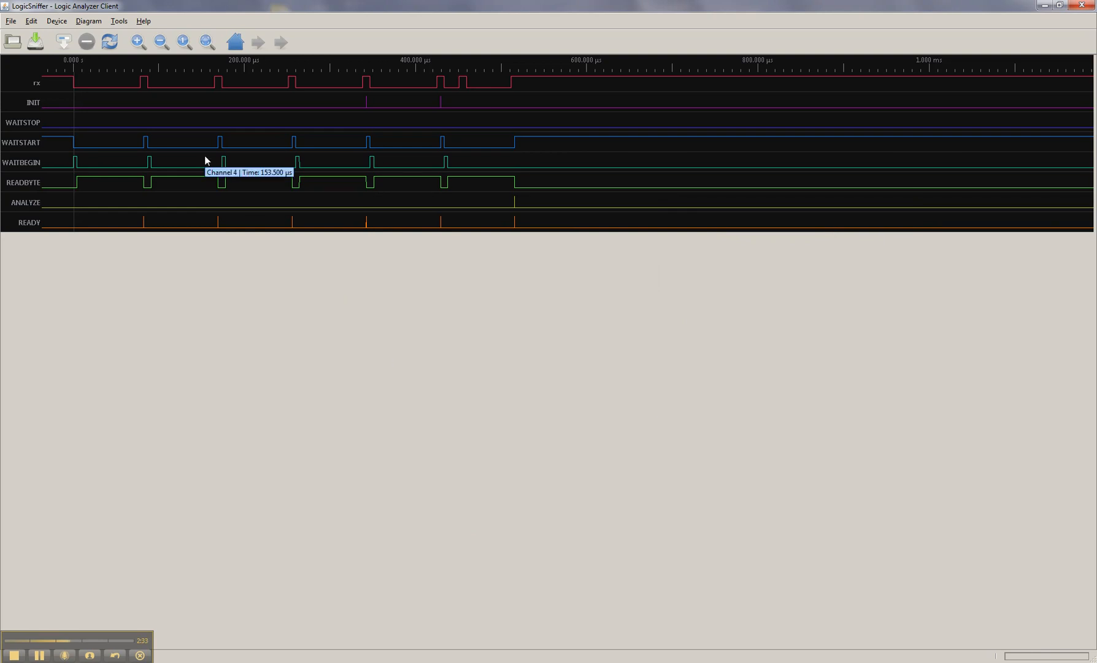
pyautogui.moveTo(100, 144)
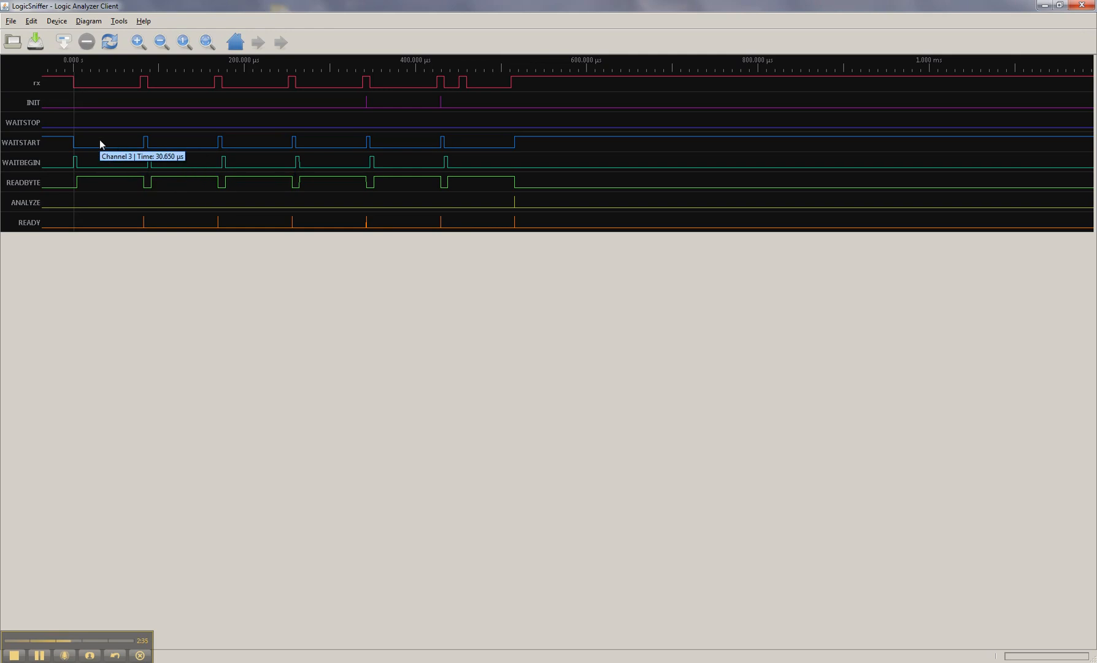
pyautogui.moveTo(349, 86)
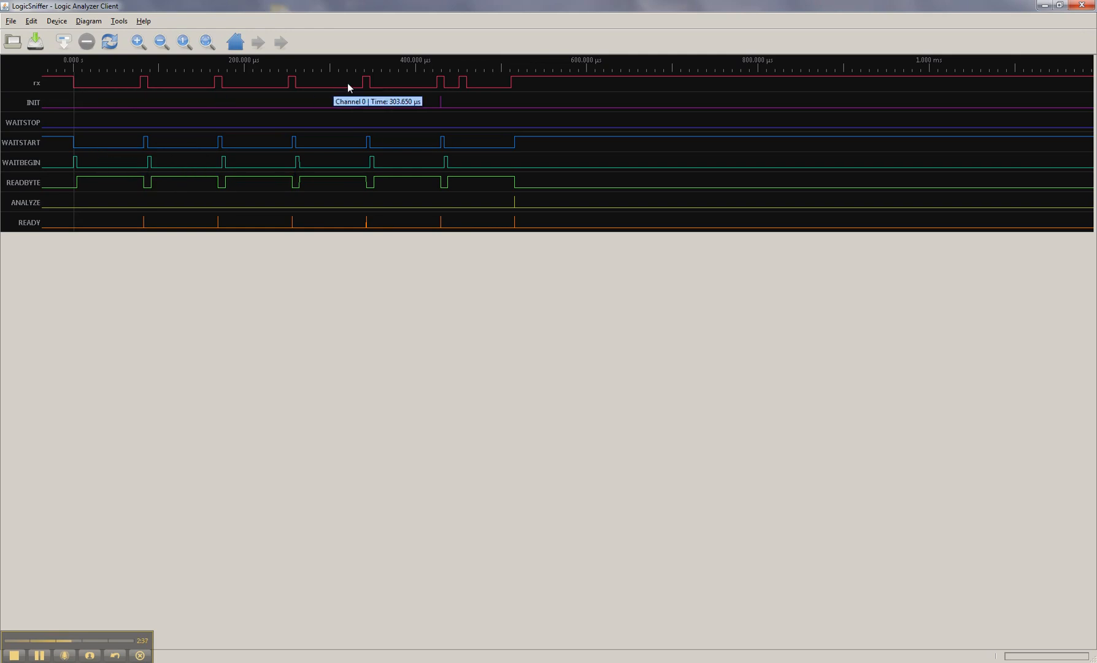
pyautogui.moveTo(192, 124)
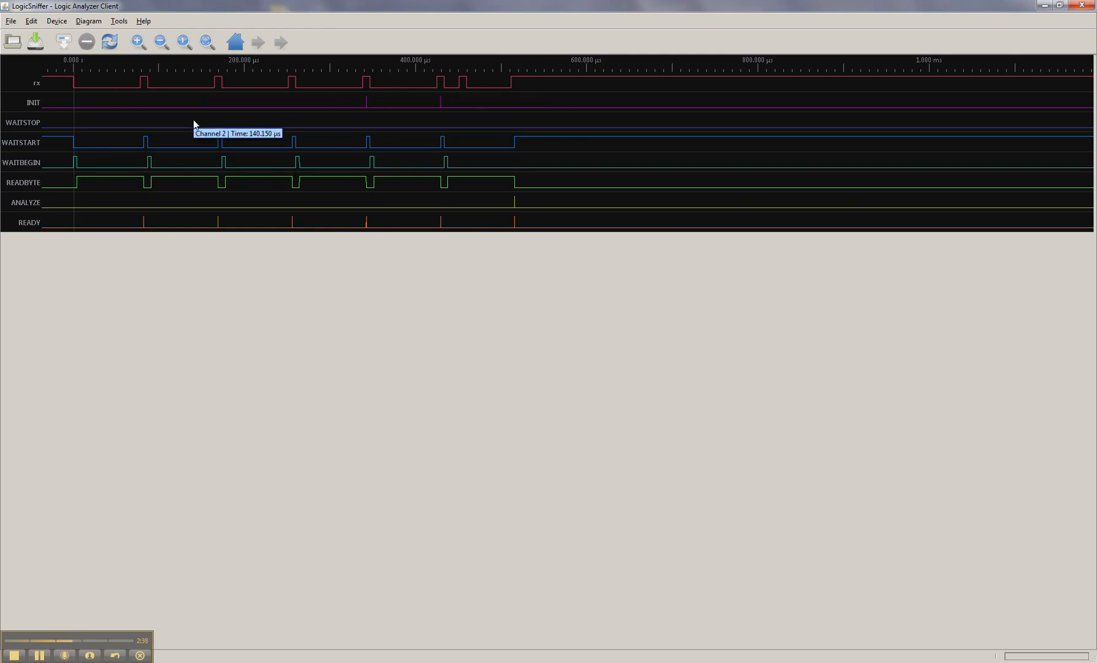
pyautogui.moveTo(198, 217)
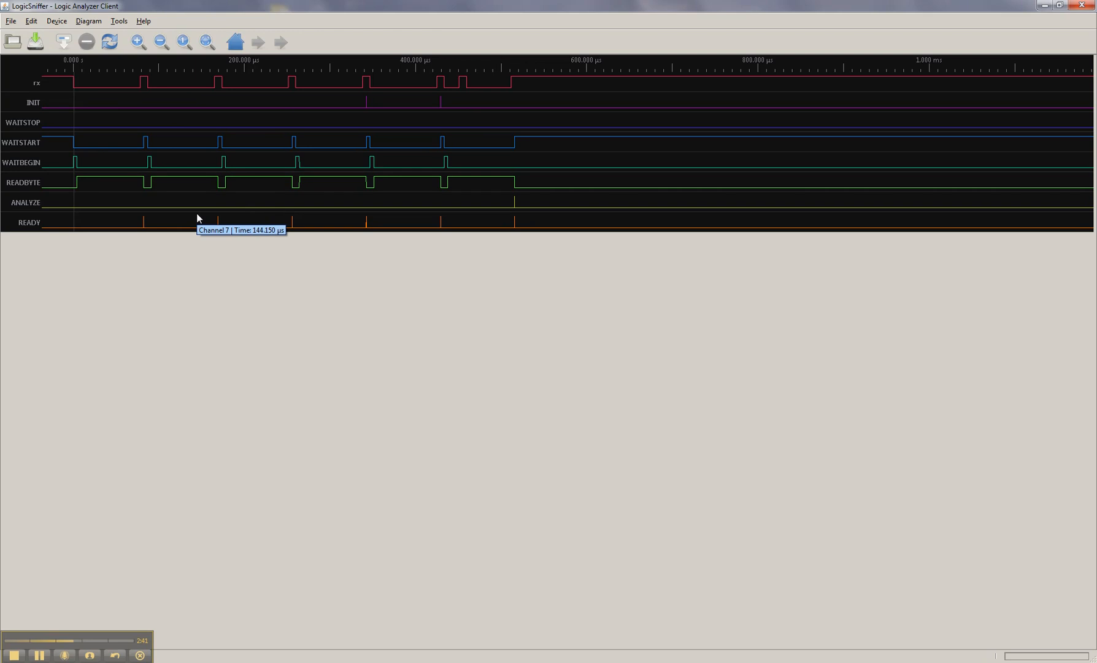
pyautogui.moveTo(136, 86)
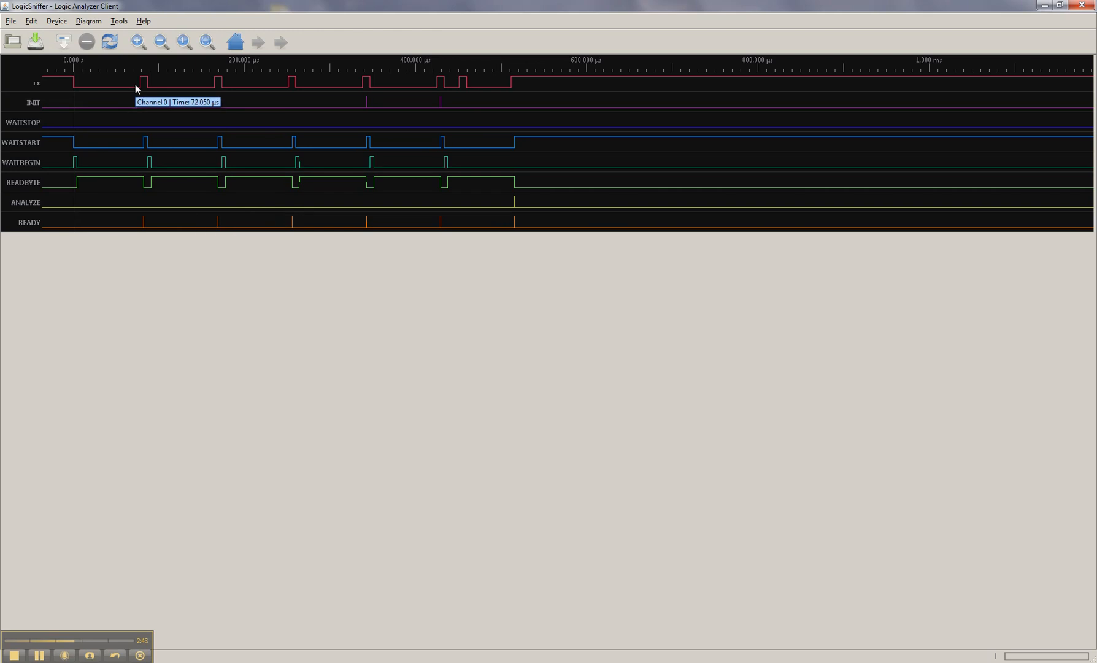
pyautogui.moveTo(137, 147)
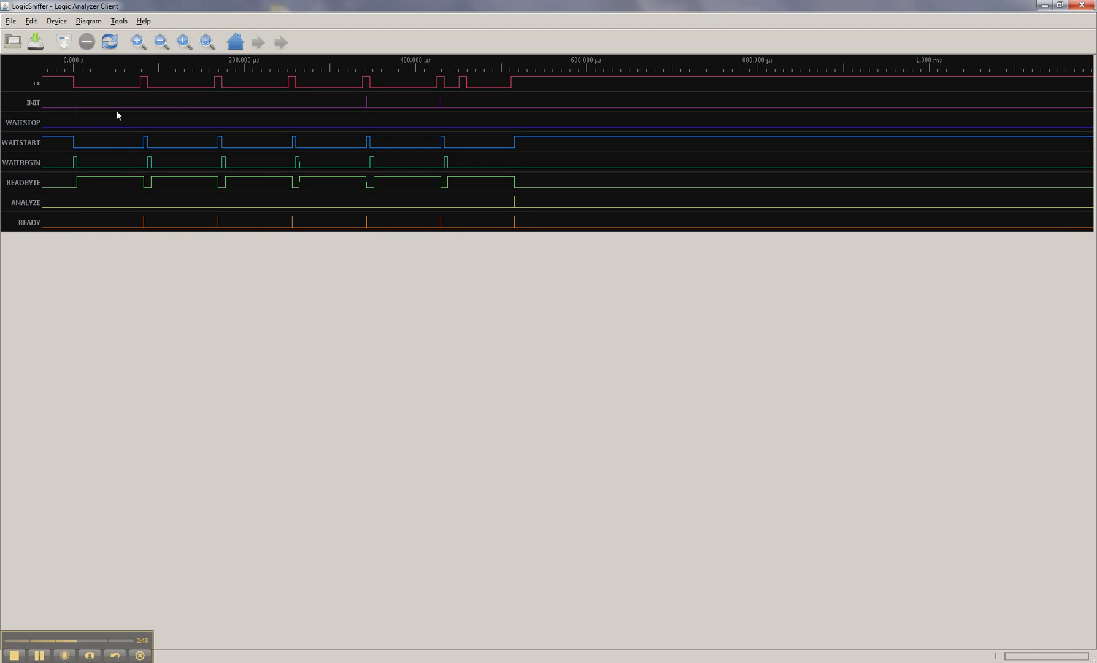
pyautogui.moveTo(82, 84)
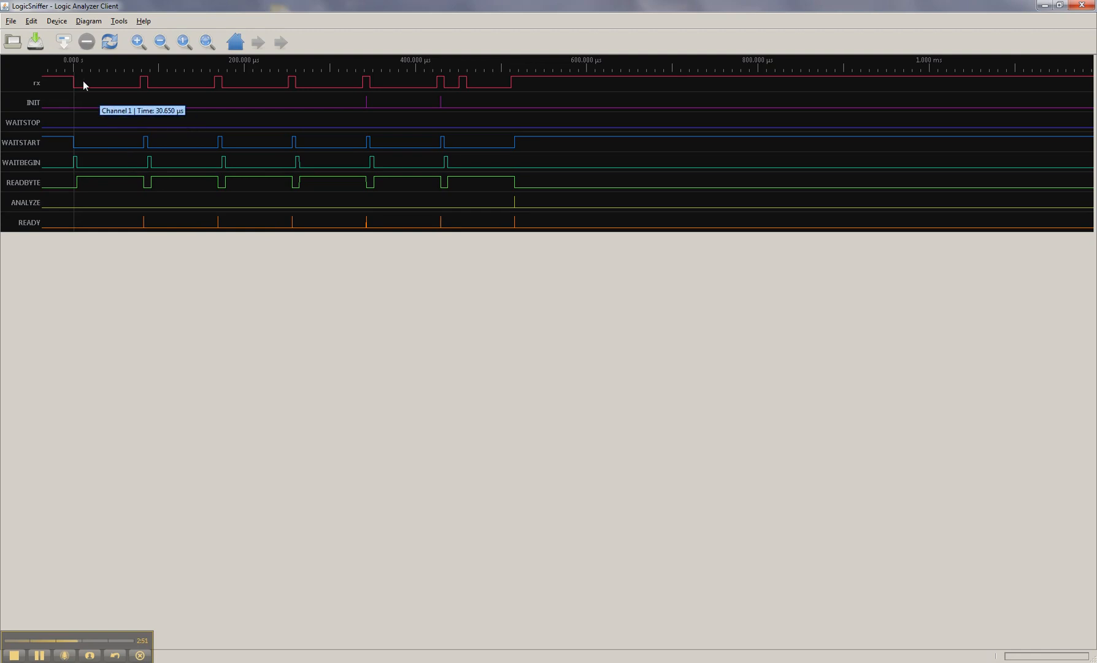
# Reopen the capture settings showing the parallel trigger configuration
pyautogui.click(59, 44)
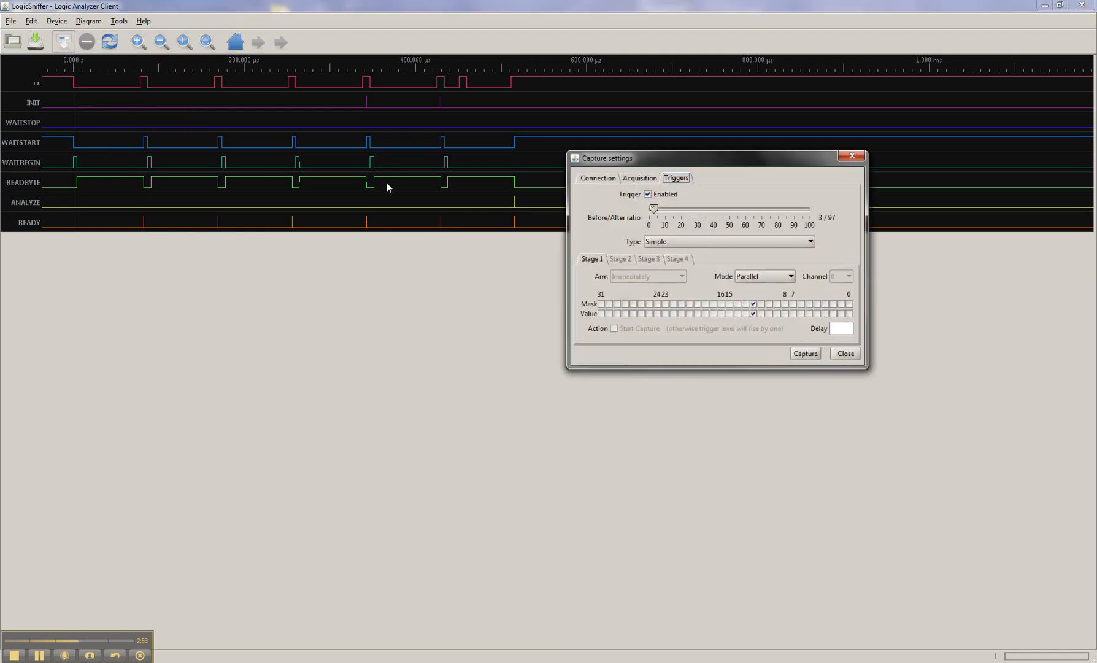
# Set the acquisition sampling rate to 100MHz and capture again
pyautogui.click(639, 177)
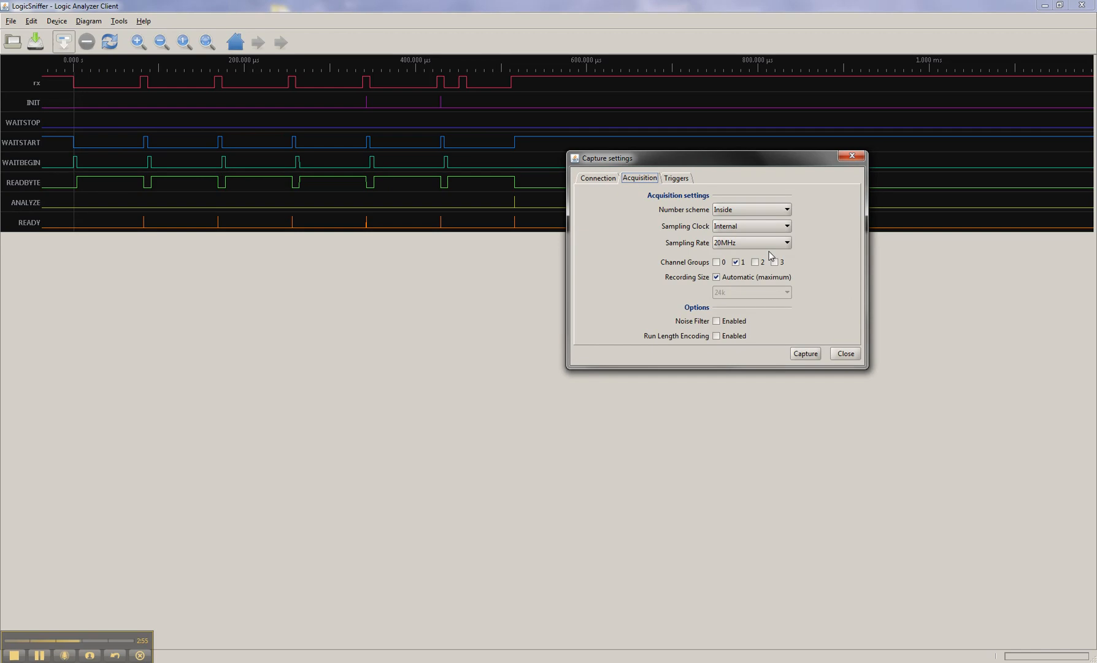
pyautogui.moveTo(786, 247)
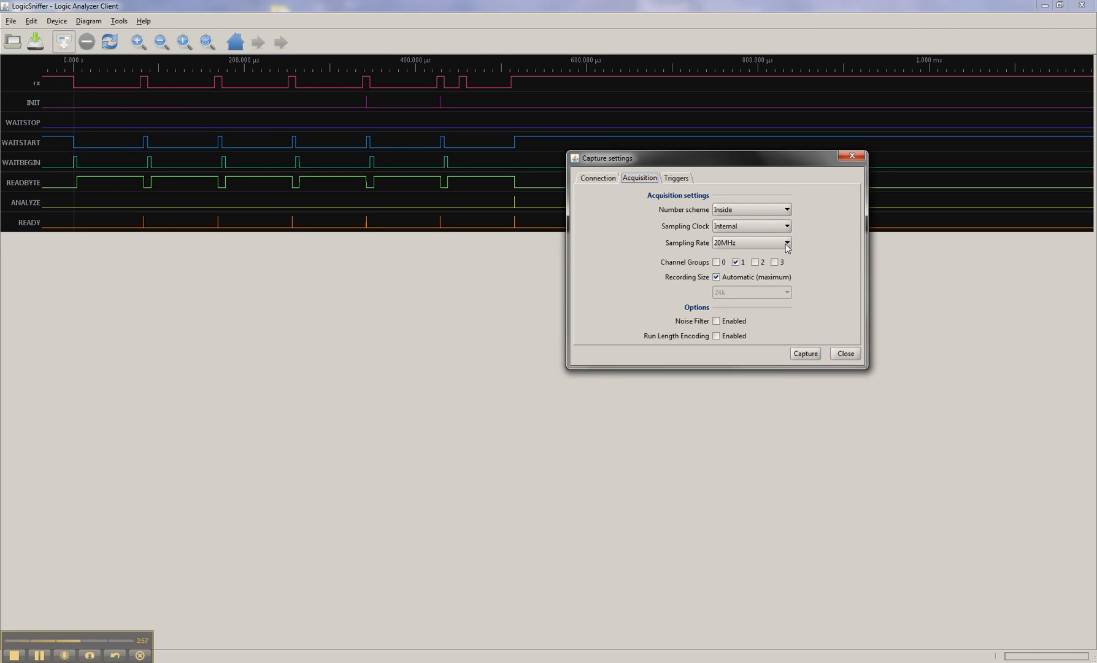
pyautogui.click(786, 242)
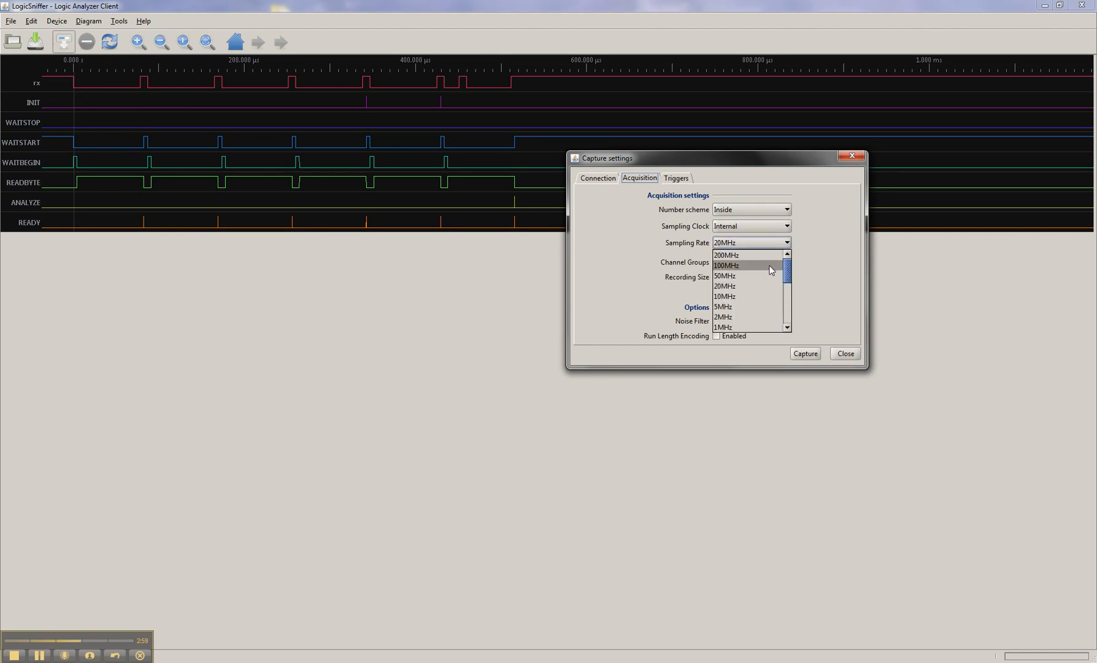
pyautogui.click(727, 265)
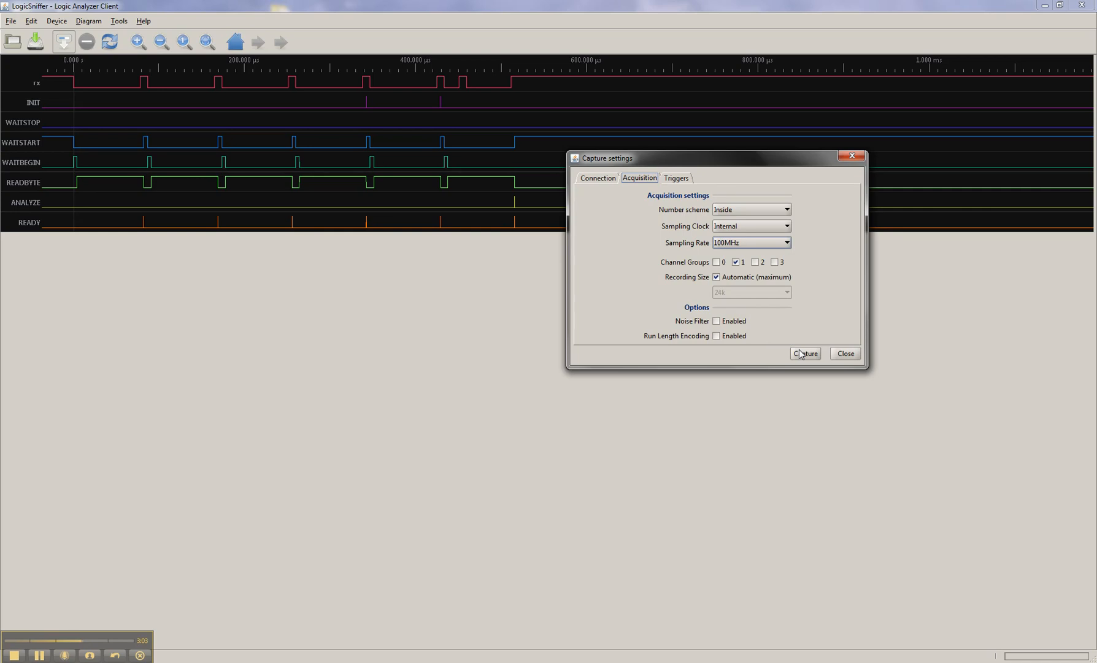
pyautogui.click(806, 353)
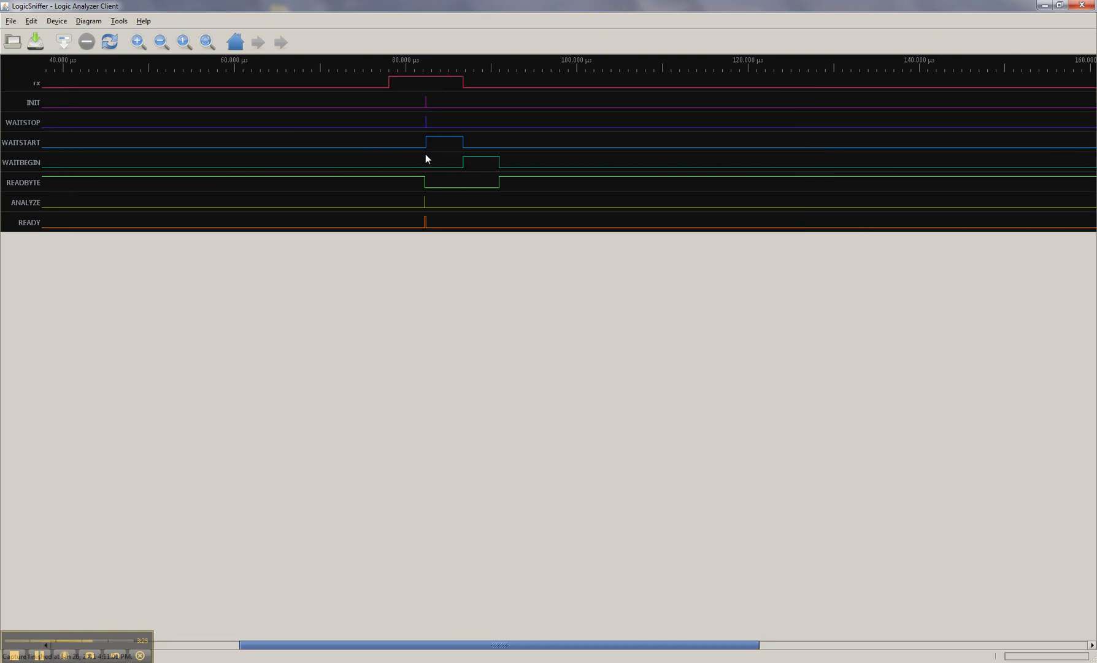
# Zoom in twice on the WAITSTART-to-WAITBEGIN transition at the trigger point
pyautogui.click(138, 42)
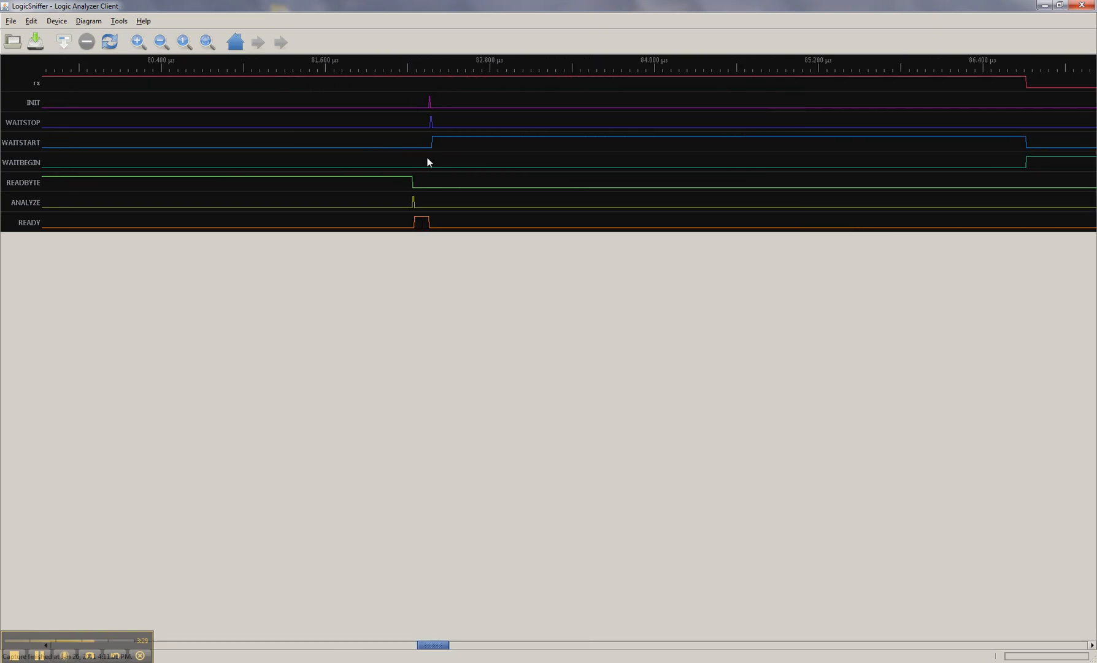
pyautogui.click(136, 40)
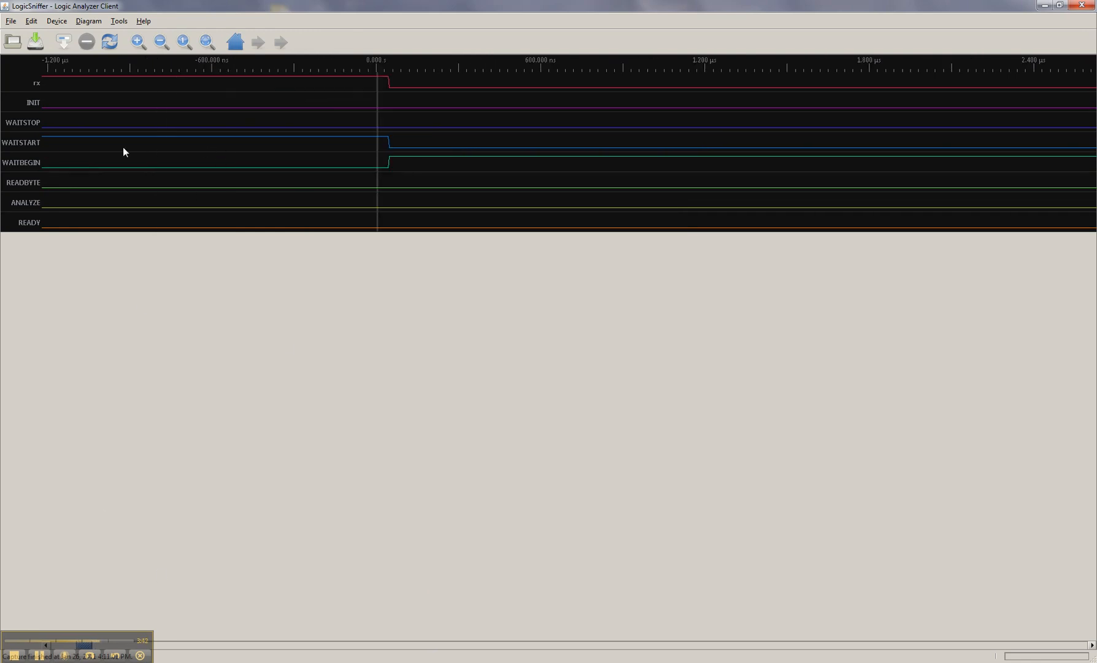
pyautogui.moveTo(94, 143)
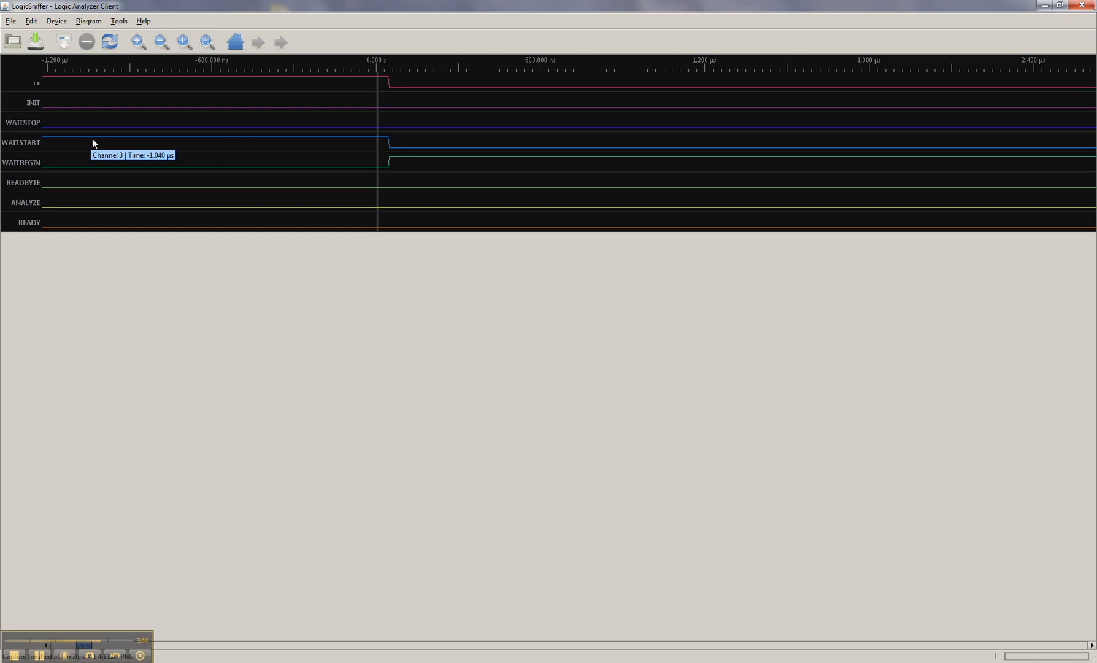
pyautogui.moveTo(320, 207)
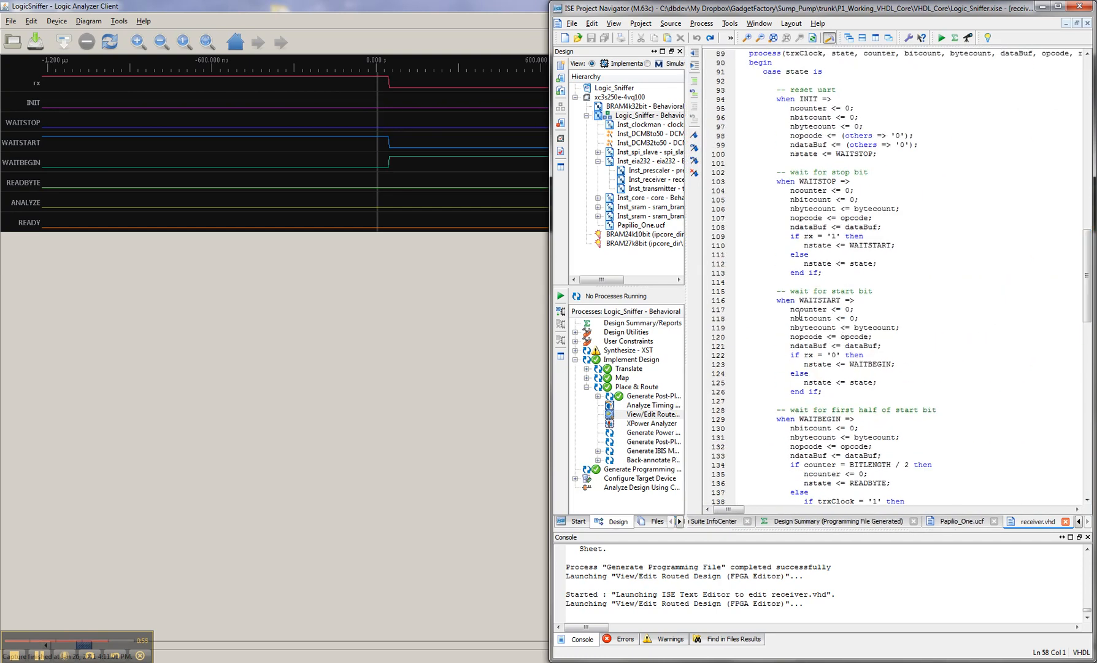
pyautogui.moveTo(812, 318)
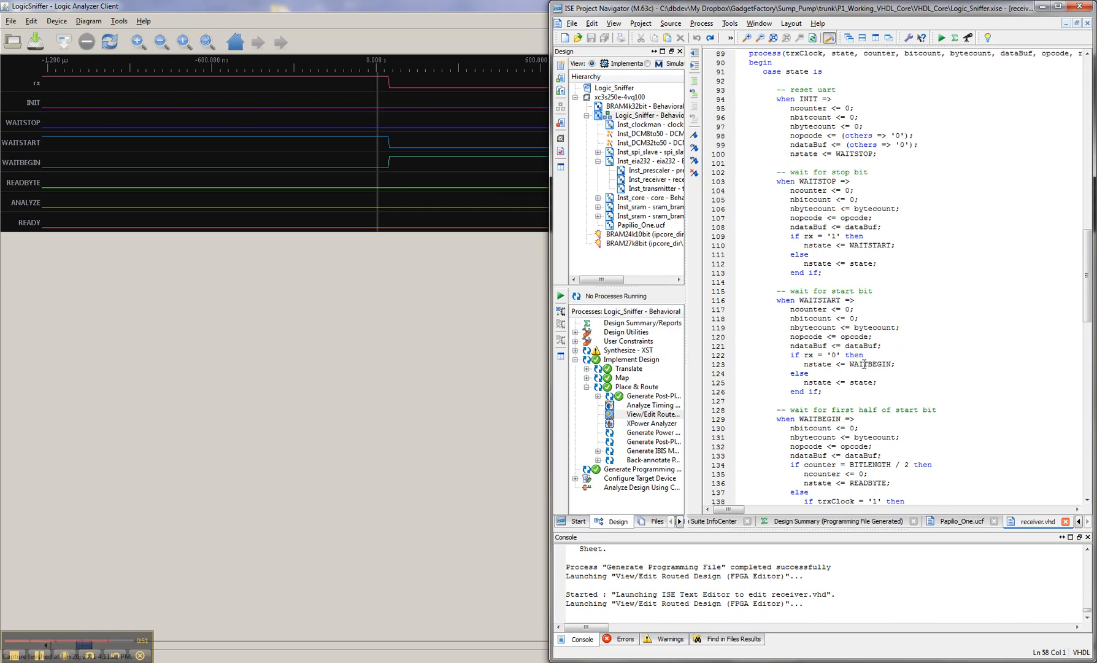
# Scroll receiver.vhd down to the WAITSTART and WAITBEGIN case branches
pyautogui.scroll(-3)
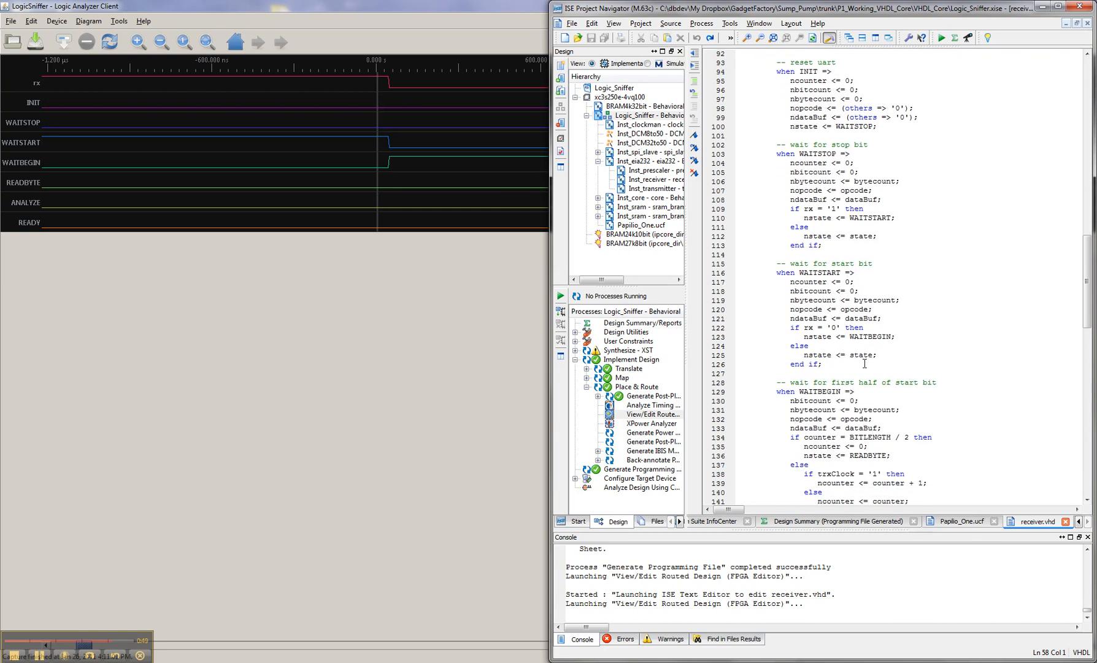
pyautogui.scroll(-3)
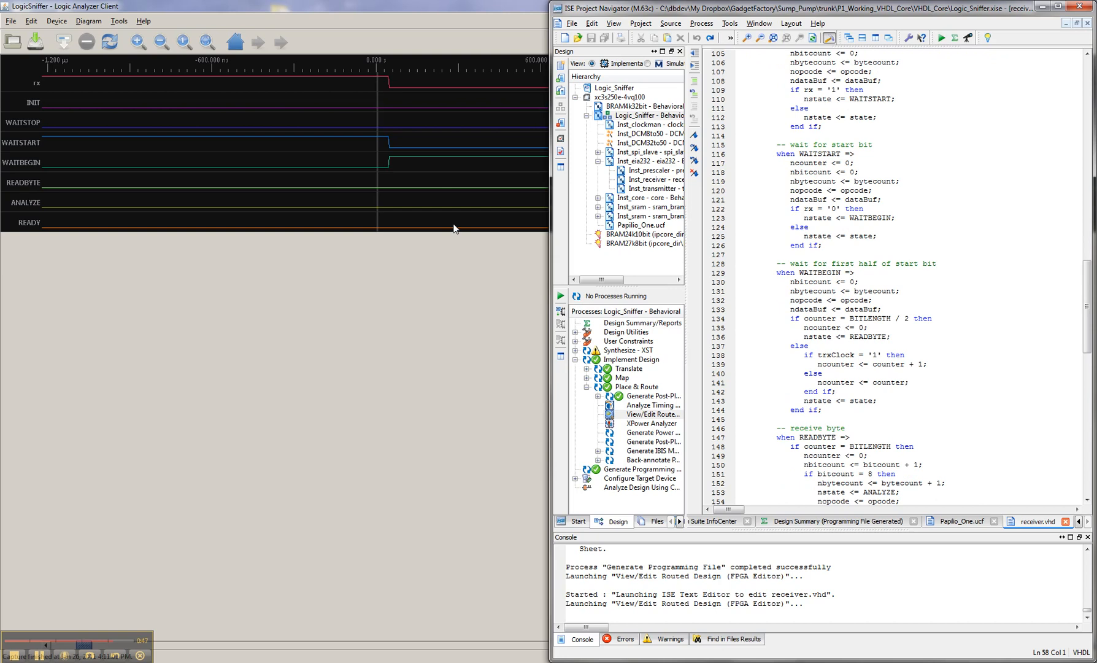
pyautogui.moveTo(374, 147)
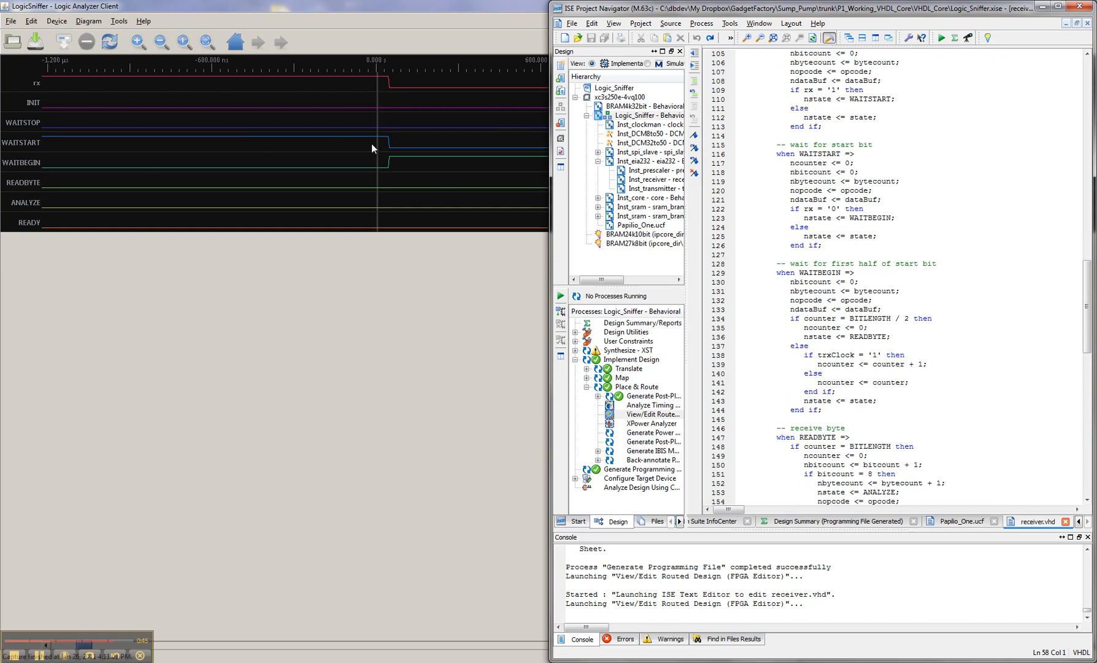
pyautogui.moveTo(377, 164)
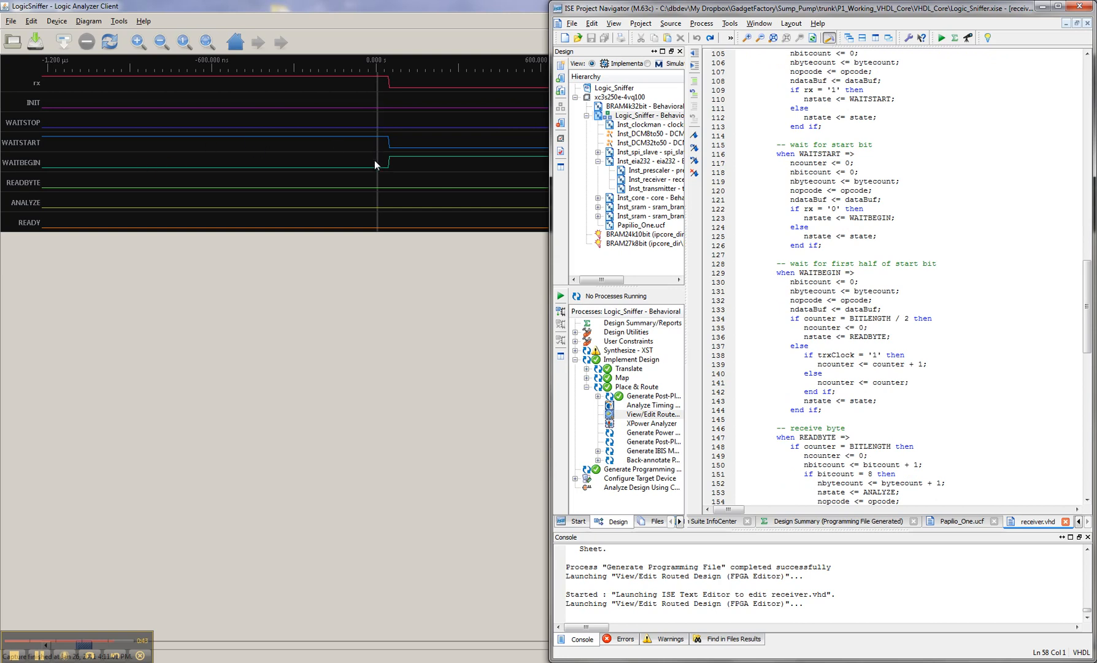
pyautogui.moveTo(334, 141)
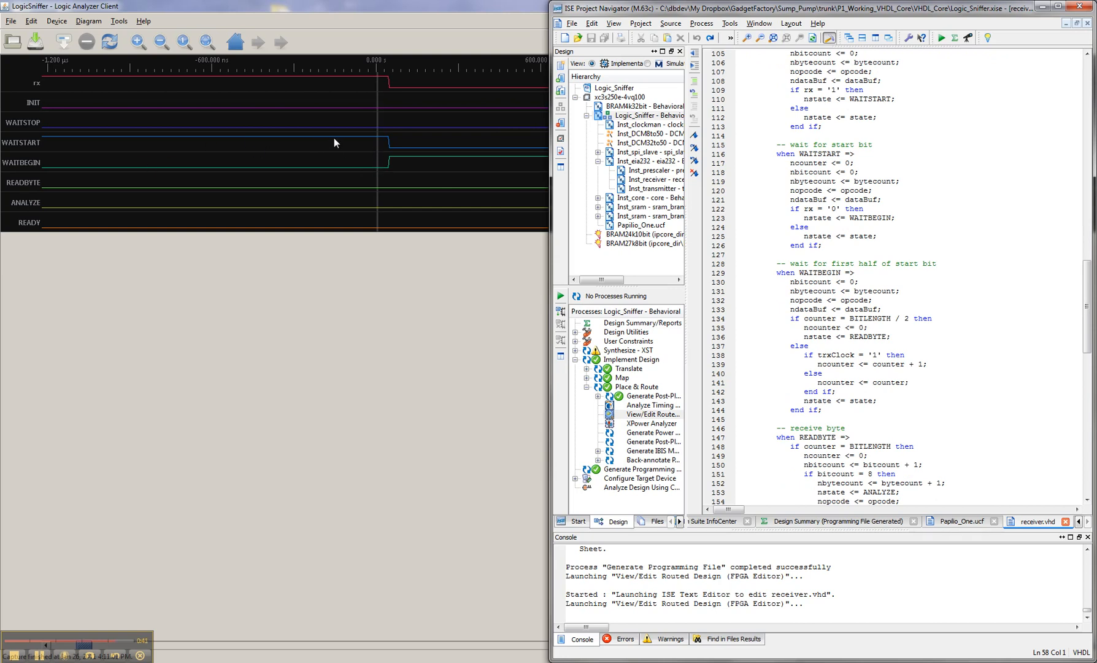
pyautogui.moveTo(392, 152)
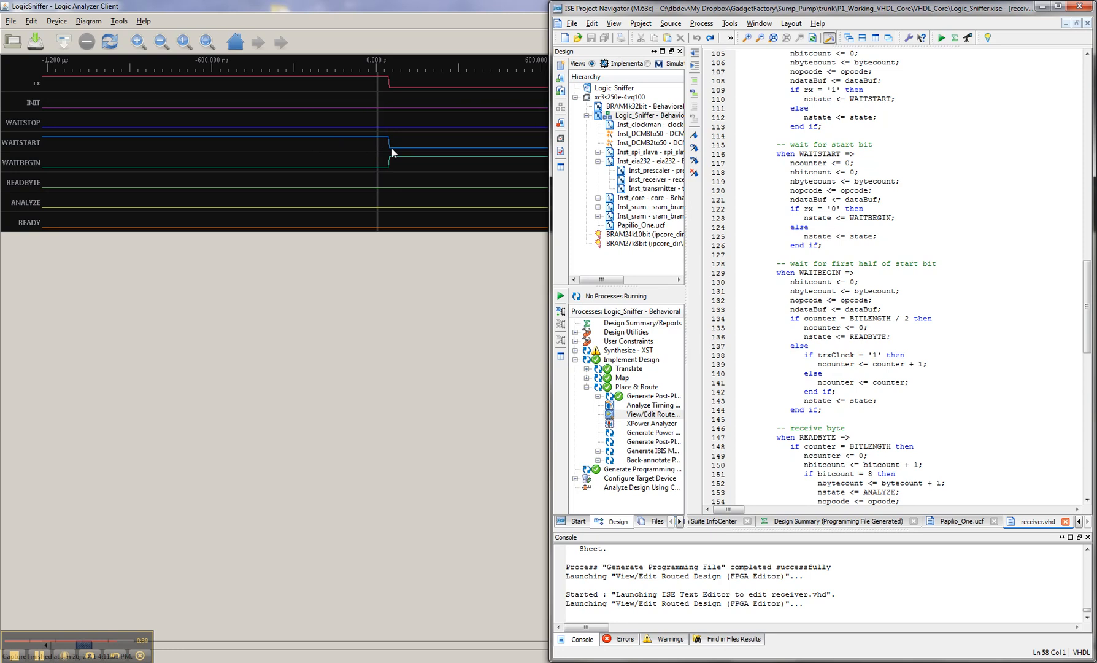
pyautogui.moveTo(406, 168)
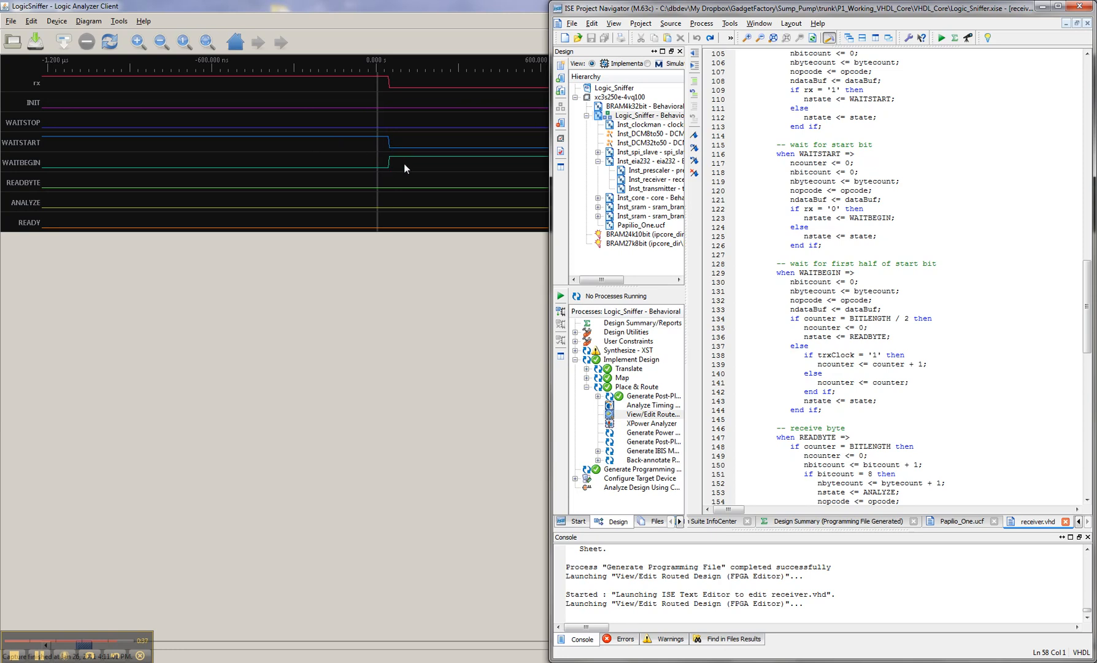
pyautogui.moveTo(416, 161)
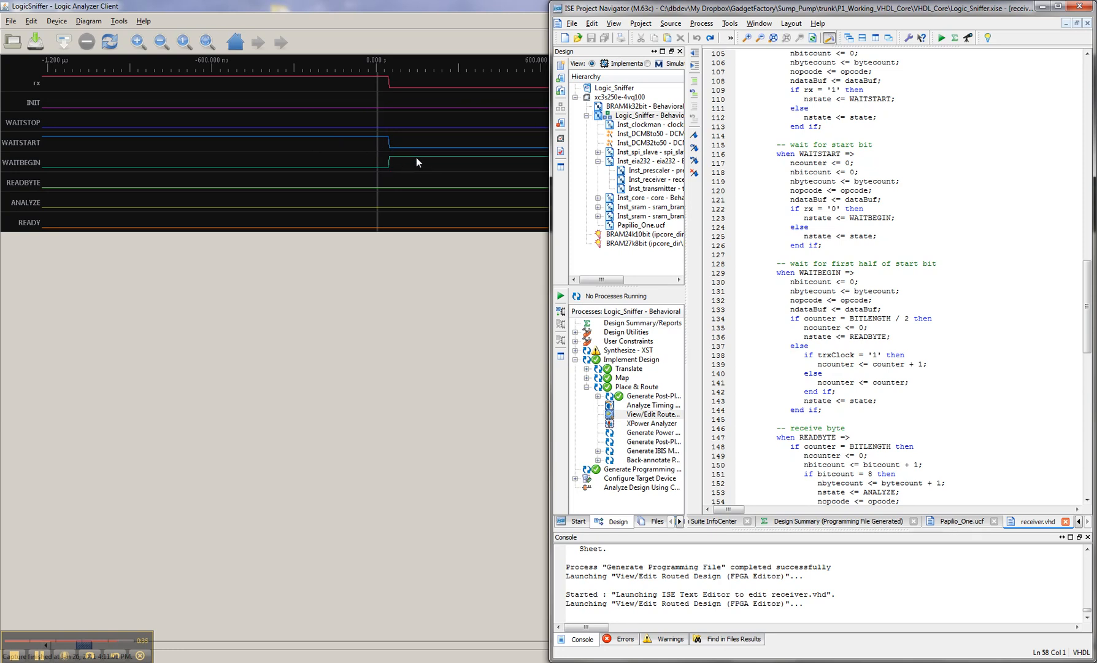